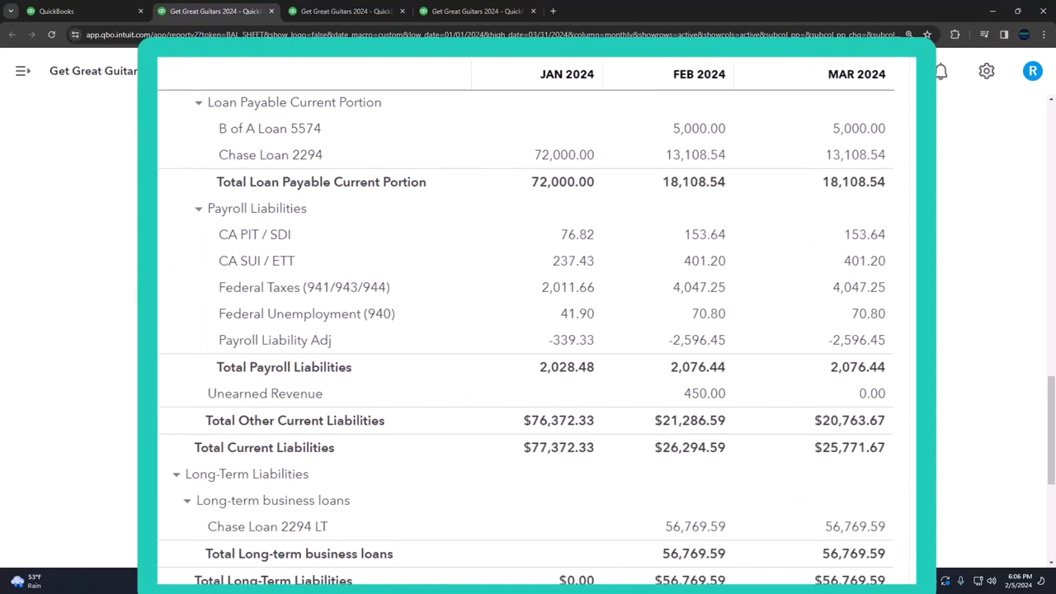
# - Drill into Chase Loan 2294's February balance and open the -$56,769.59 adjusting Journal Entry #15
pyautogui.scroll(-3)
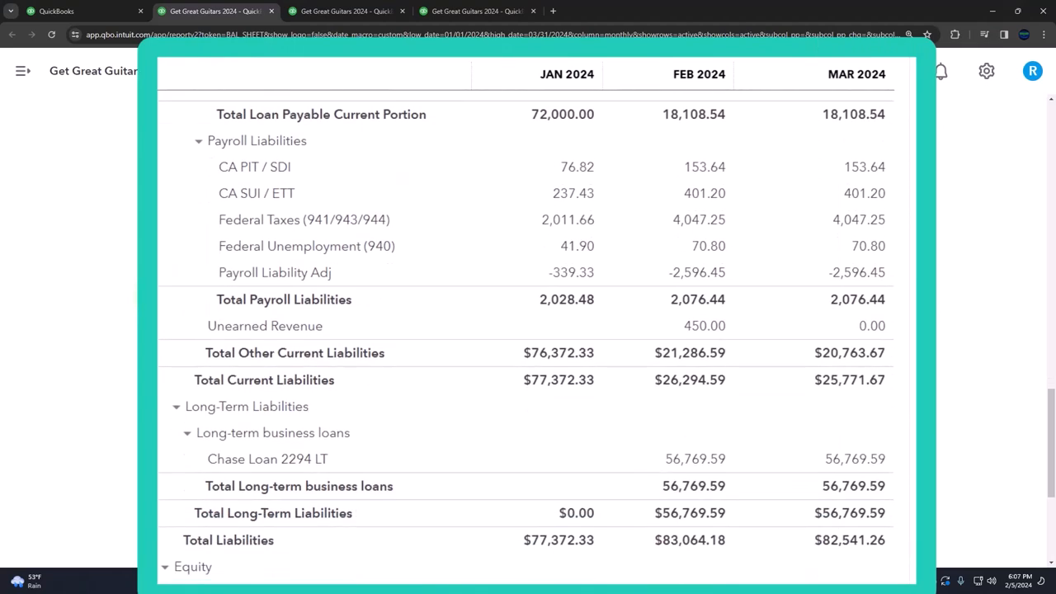
pyautogui.scroll(-3)
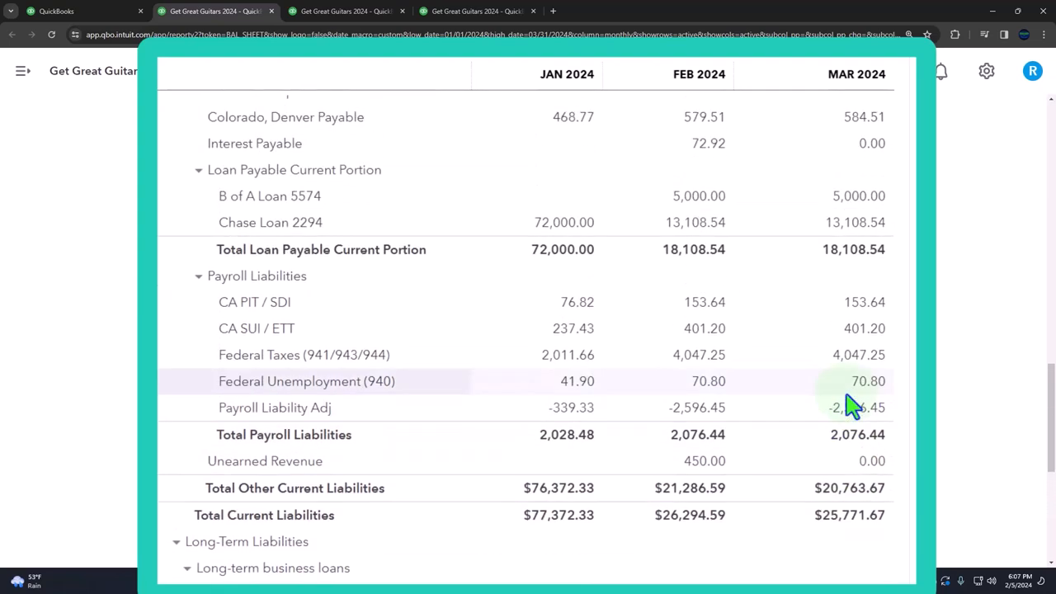
pyautogui.moveTo(855, 223)
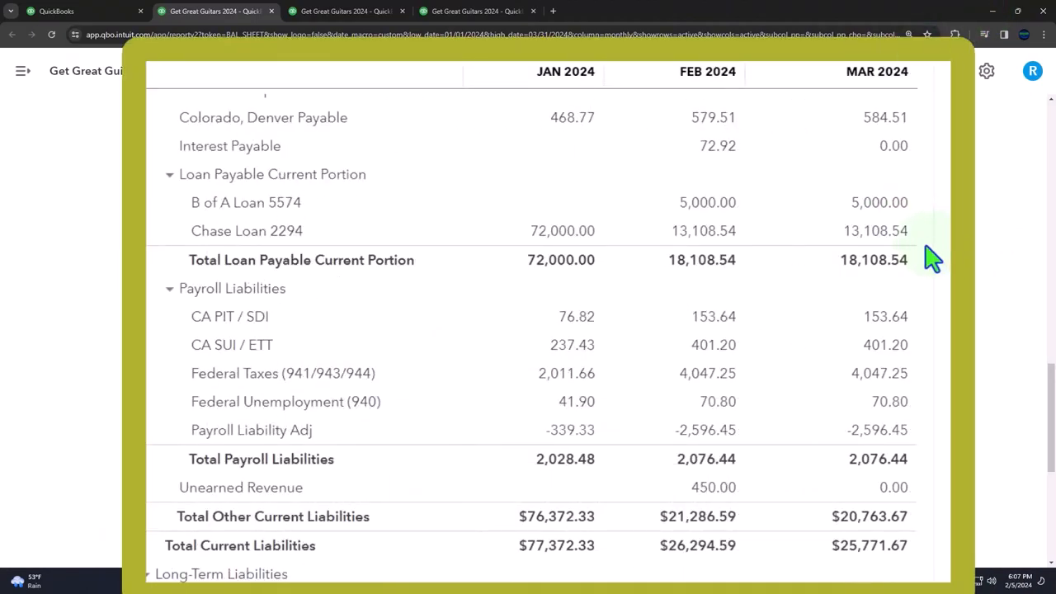
pyautogui.moveTo(829, 228)
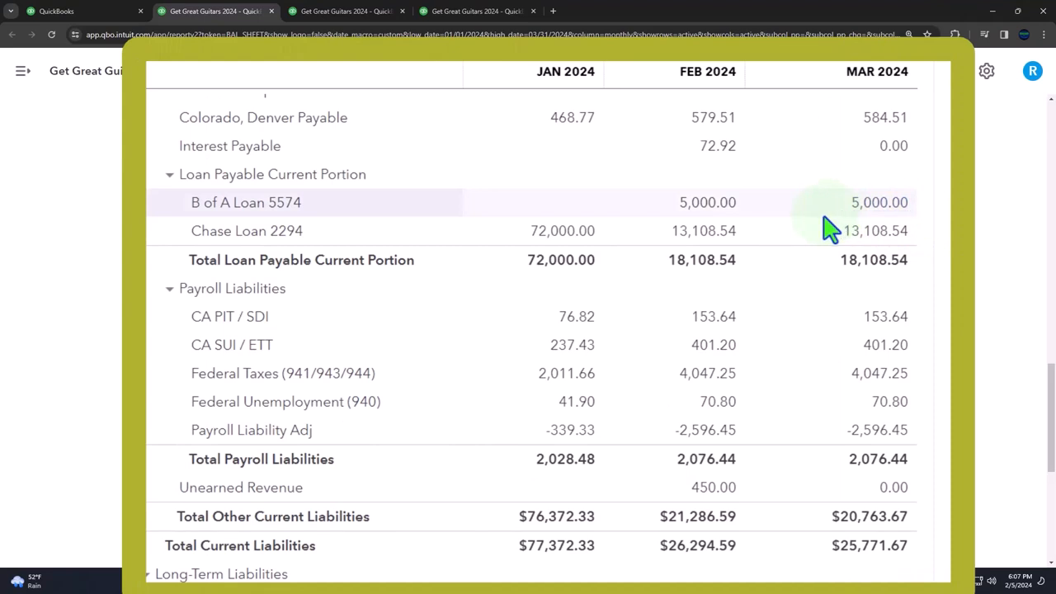
pyautogui.moveTo(832, 231)
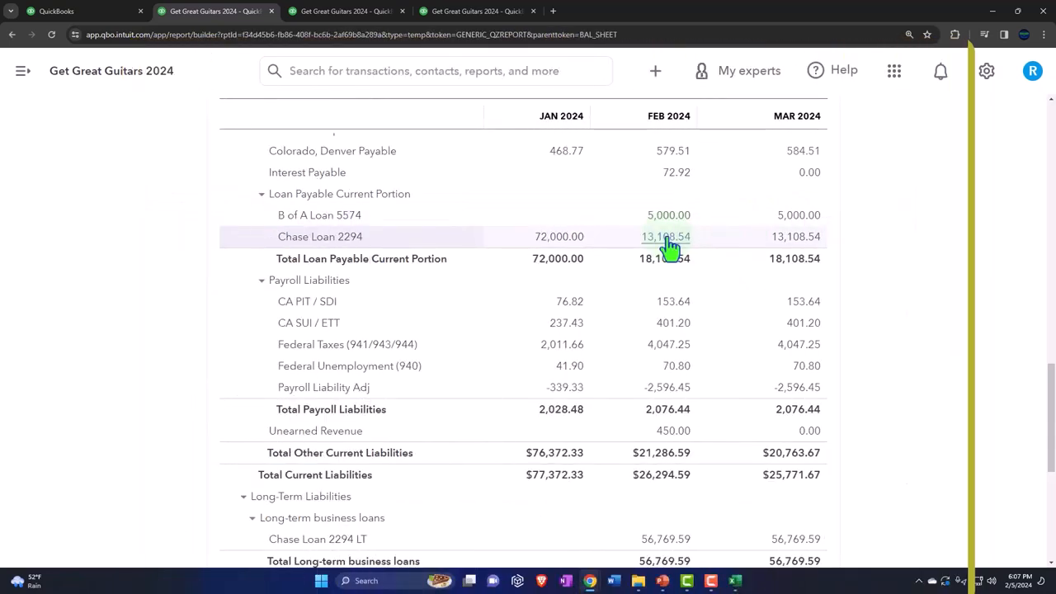
pyautogui.click(666, 238)
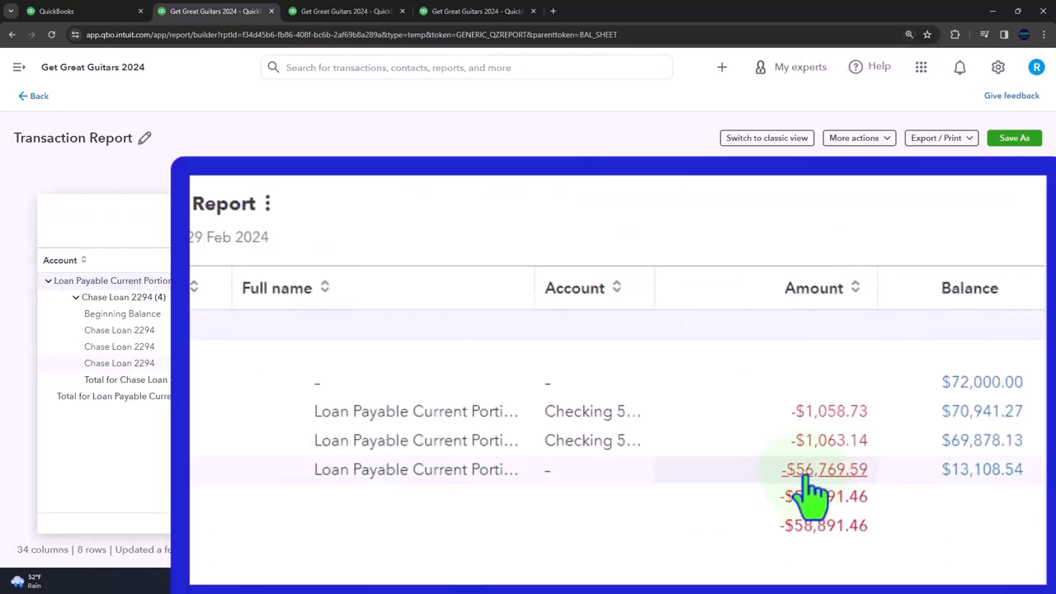
pyautogui.click(825, 469)
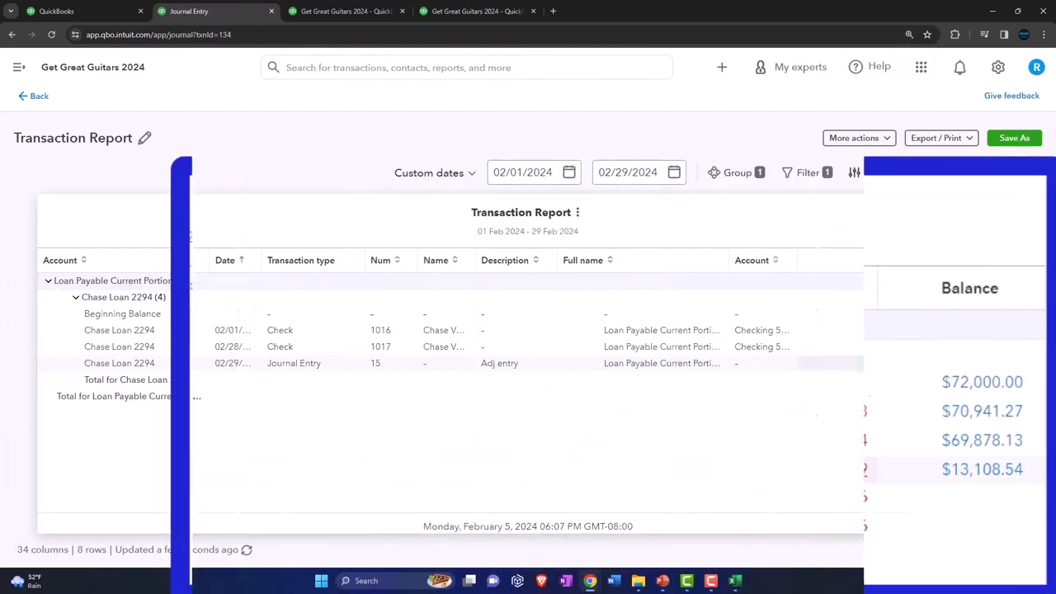
pyautogui.click(293, 363)
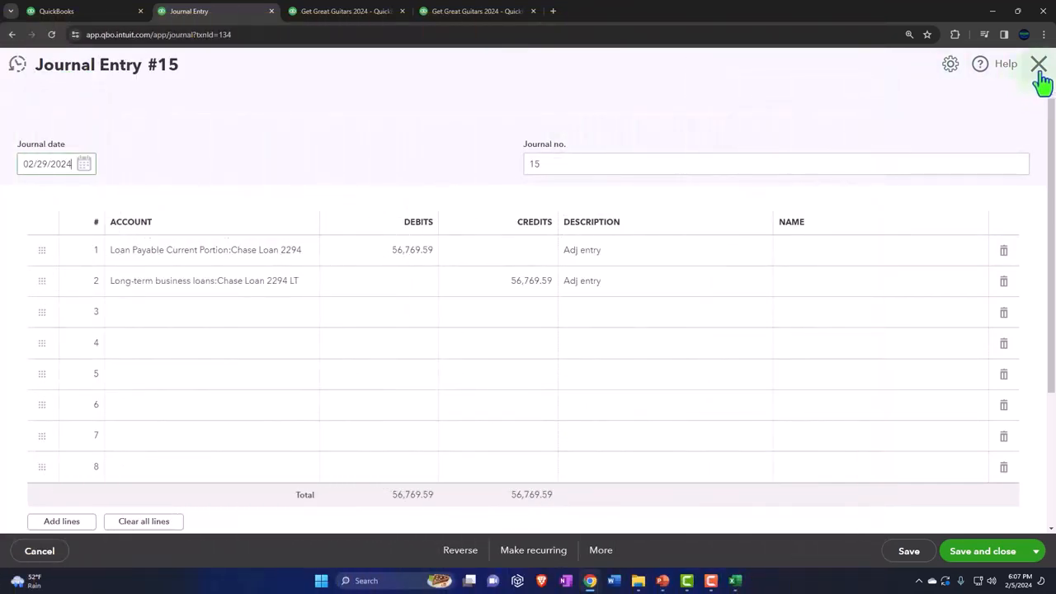
# - Close Journal Entry #15 and scroll the chart of accounts down to the Long-term business loans
pyautogui.click(1040, 64)
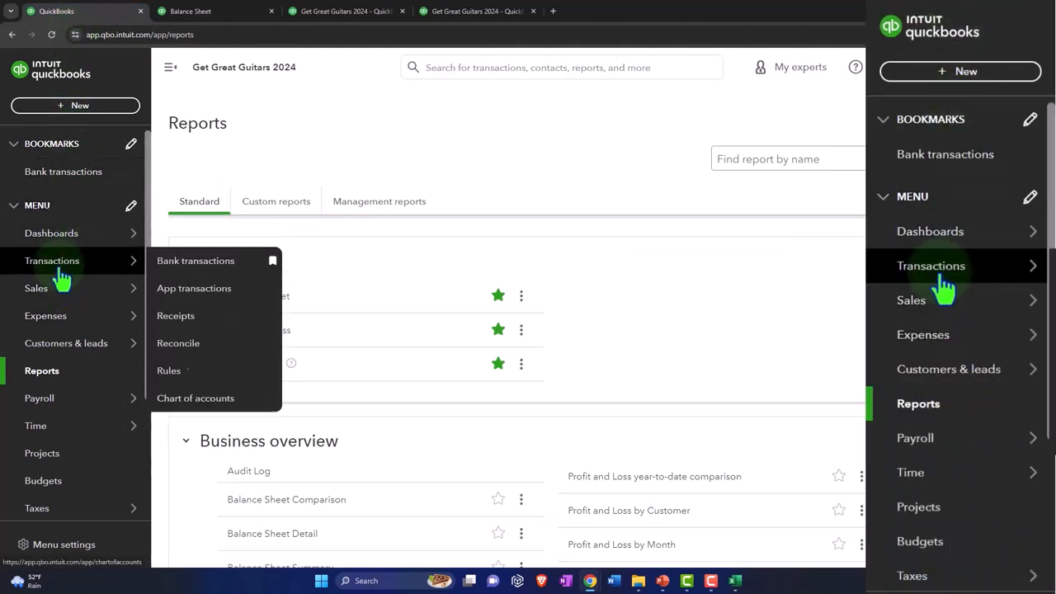
pyautogui.click(194, 398)
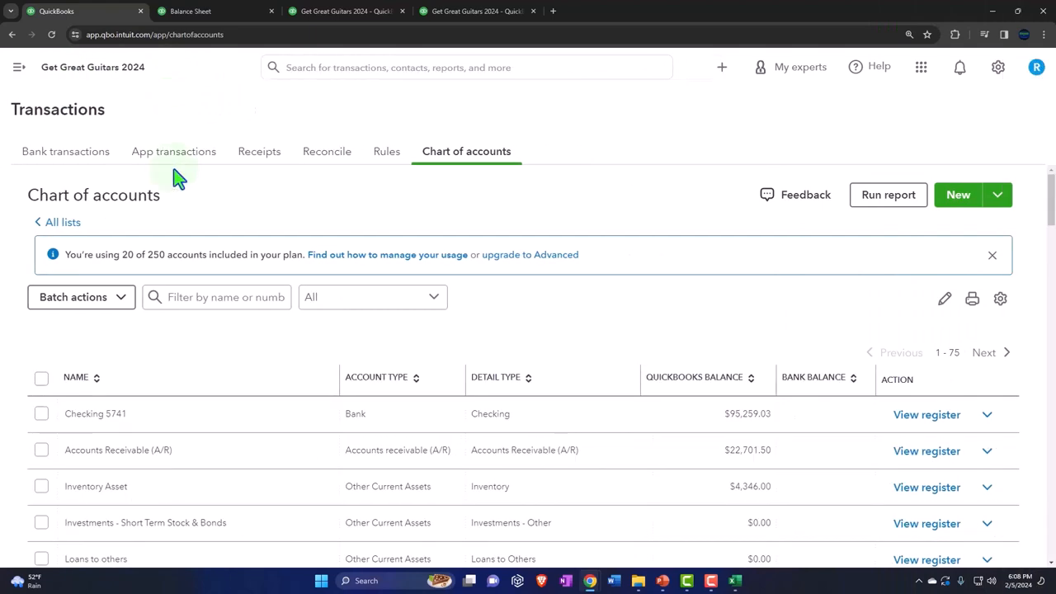
pyautogui.scroll(-3)
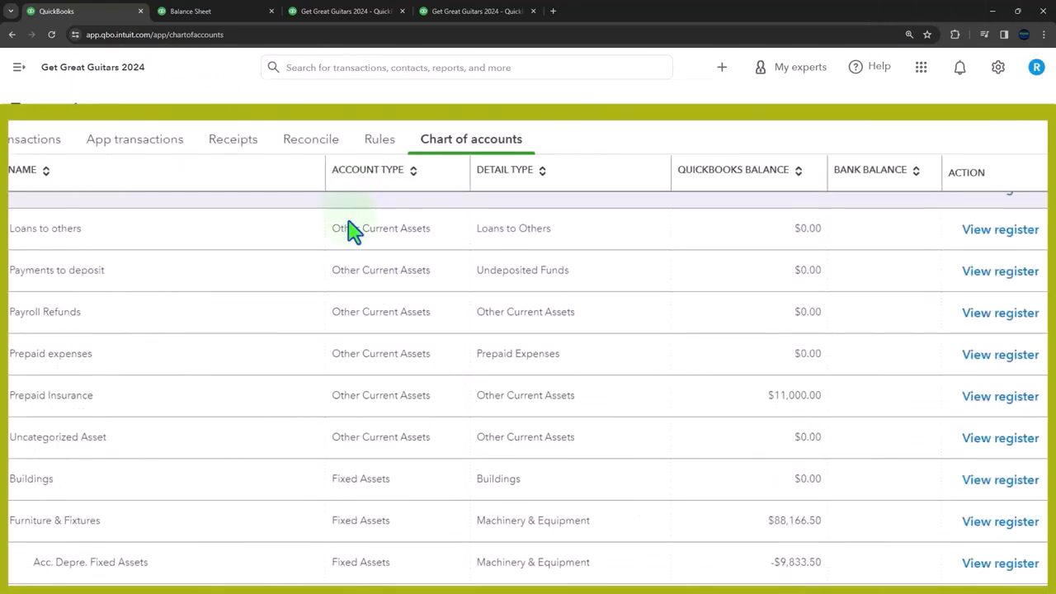
pyautogui.scroll(-3)
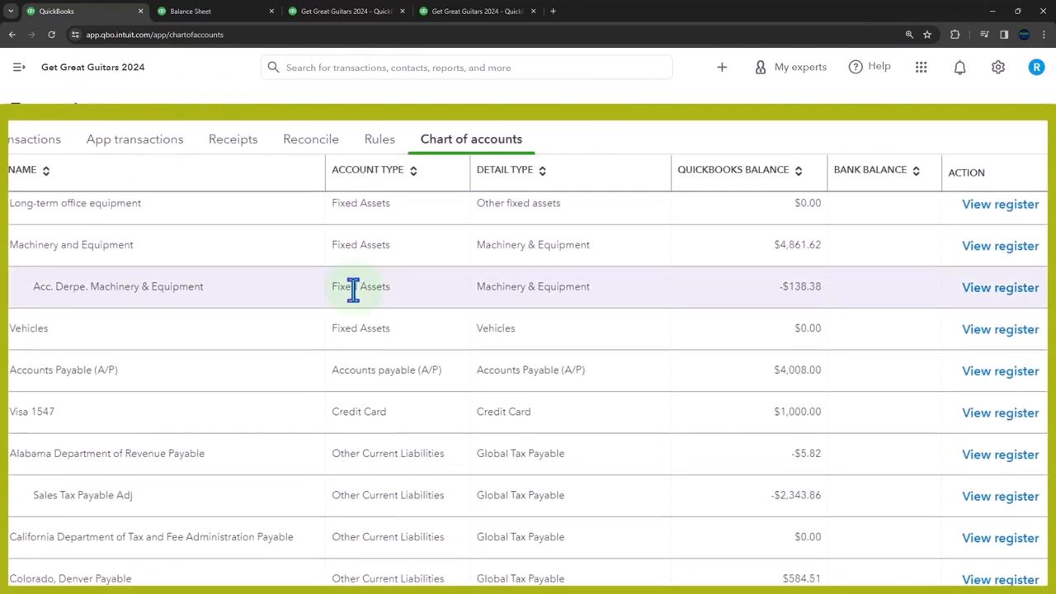
pyautogui.scroll(-3)
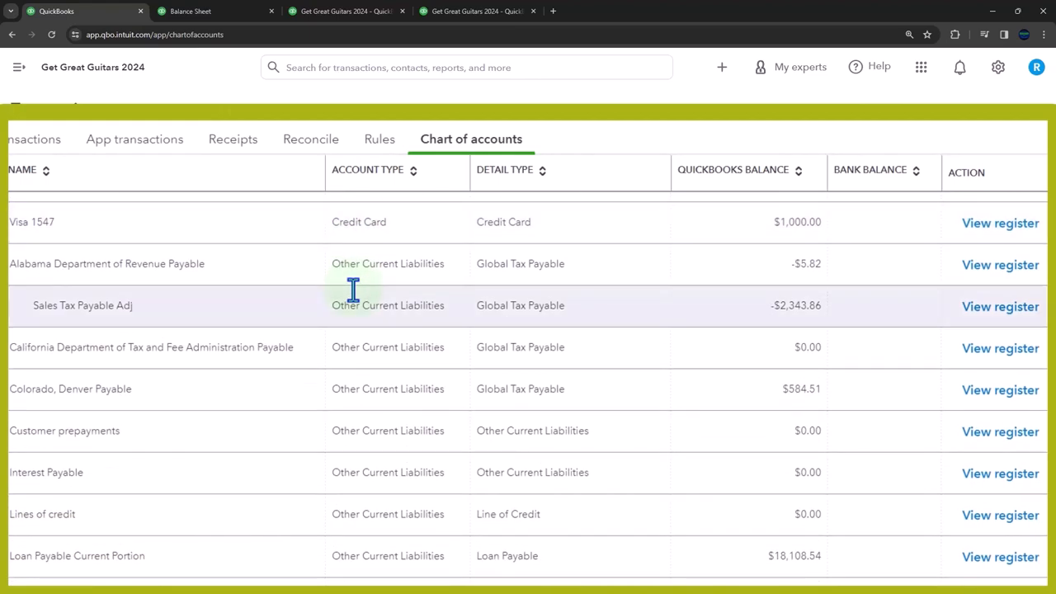
pyautogui.scroll(-3)
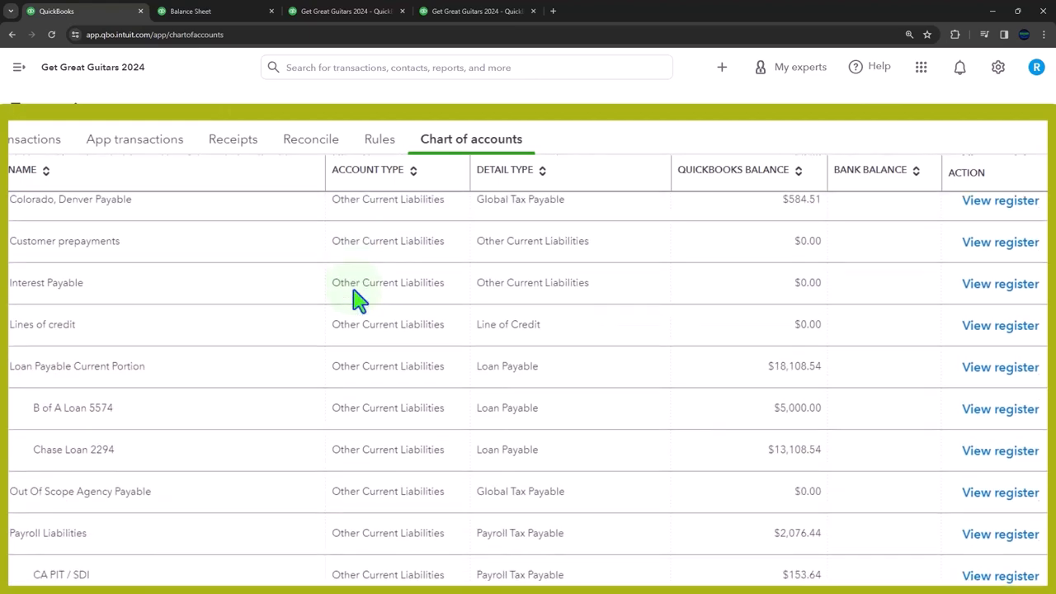
pyautogui.scroll(-3)
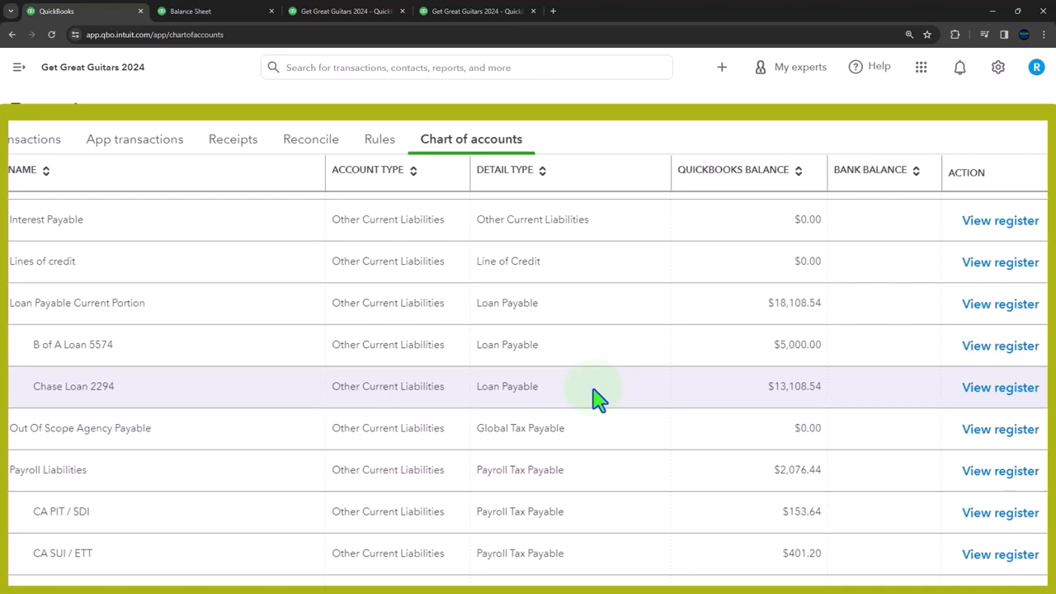
pyautogui.scroll(-3)
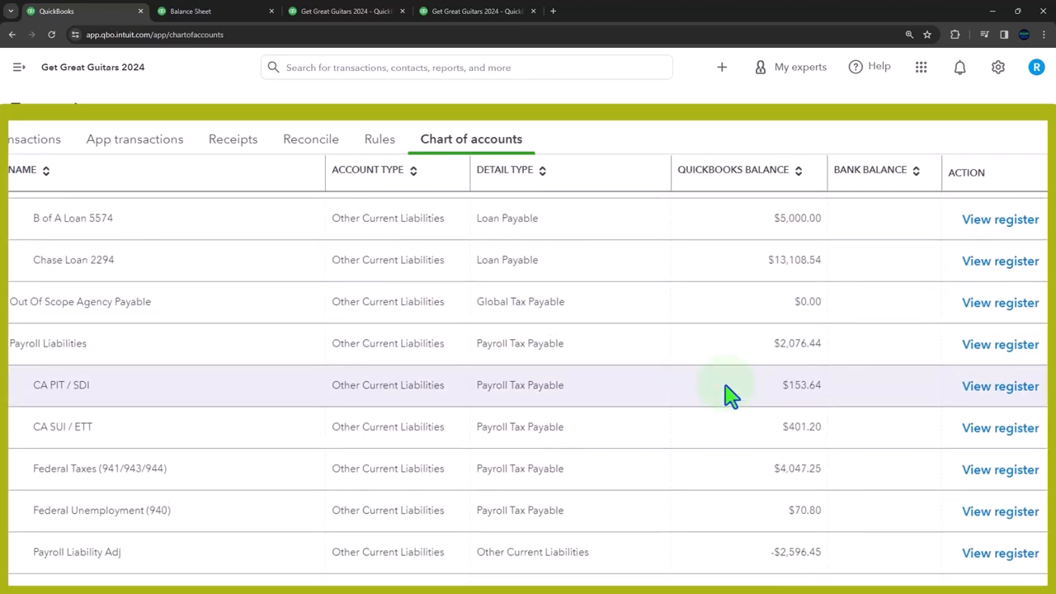
pyautogui.scroll(-3)
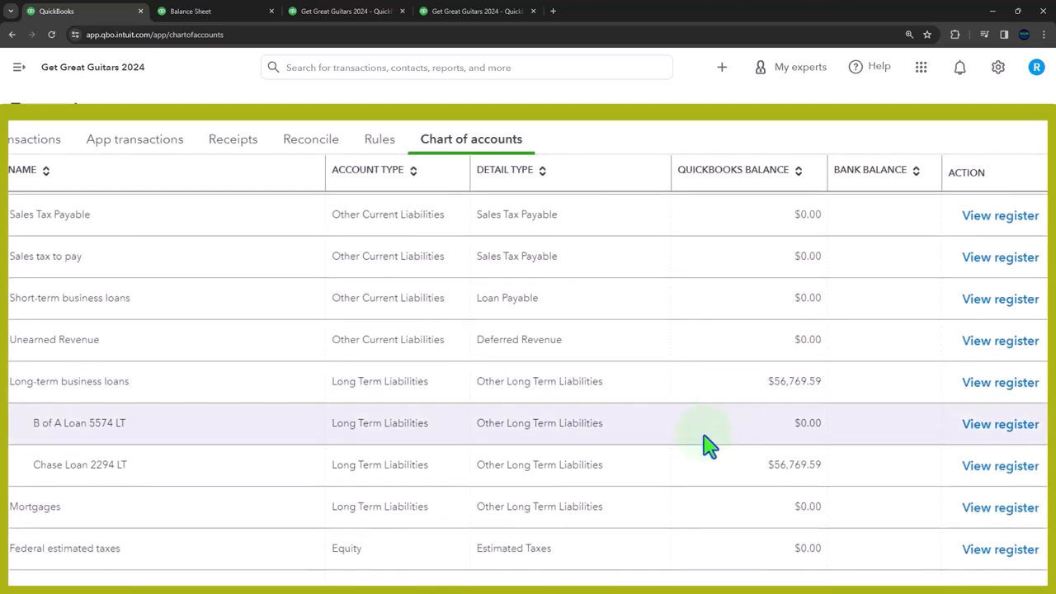
pyautogui.moveTo(739, 472)
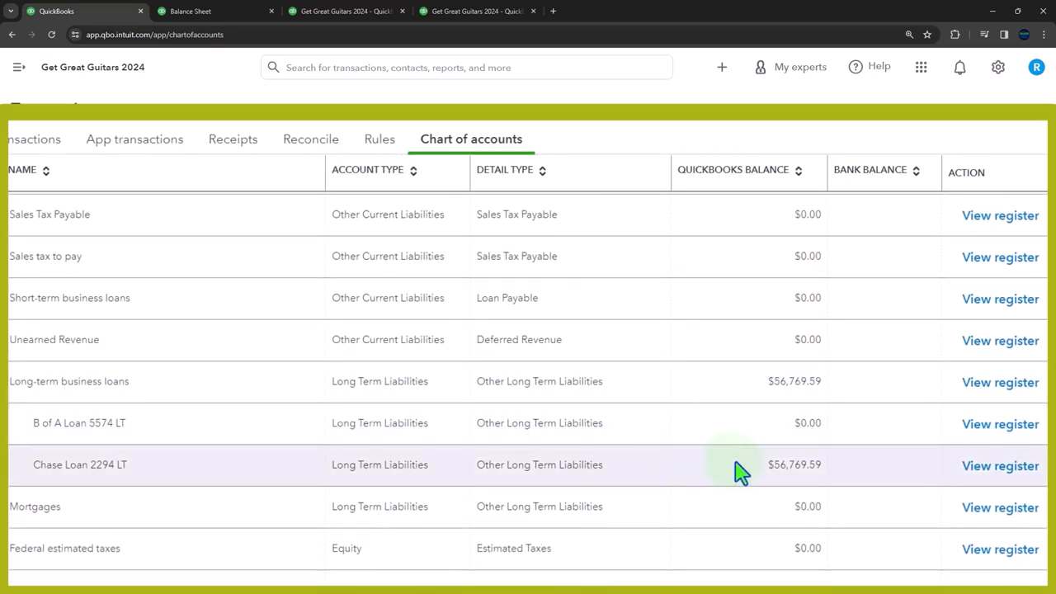
pyautogui.scroll(-3)
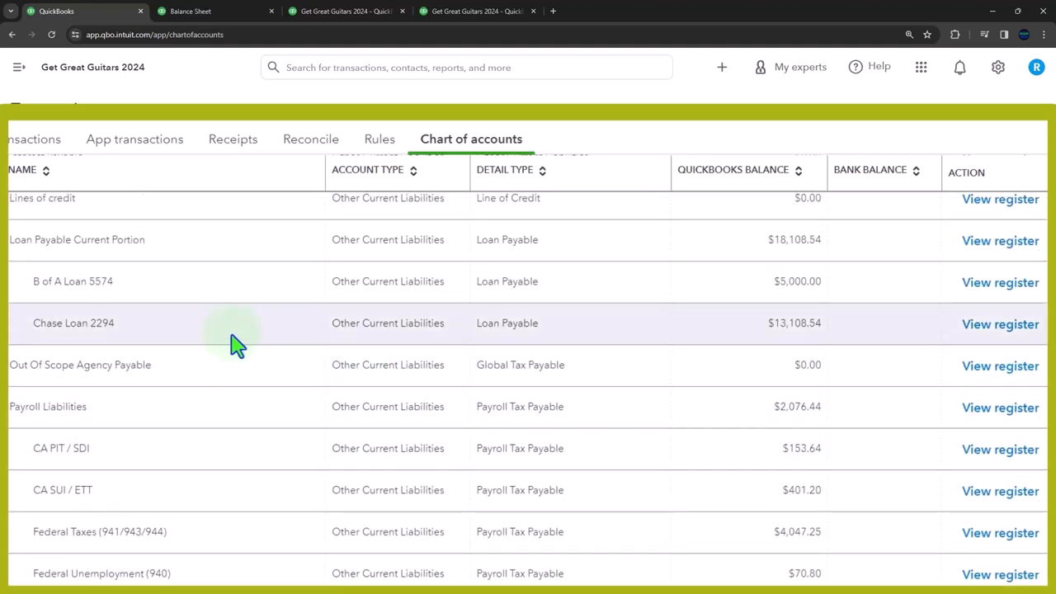
# - Review the Chase Loan 2294 account showing $13,108.54 current and $56,769.59 long-term
pyautogui.click(1000, 323)
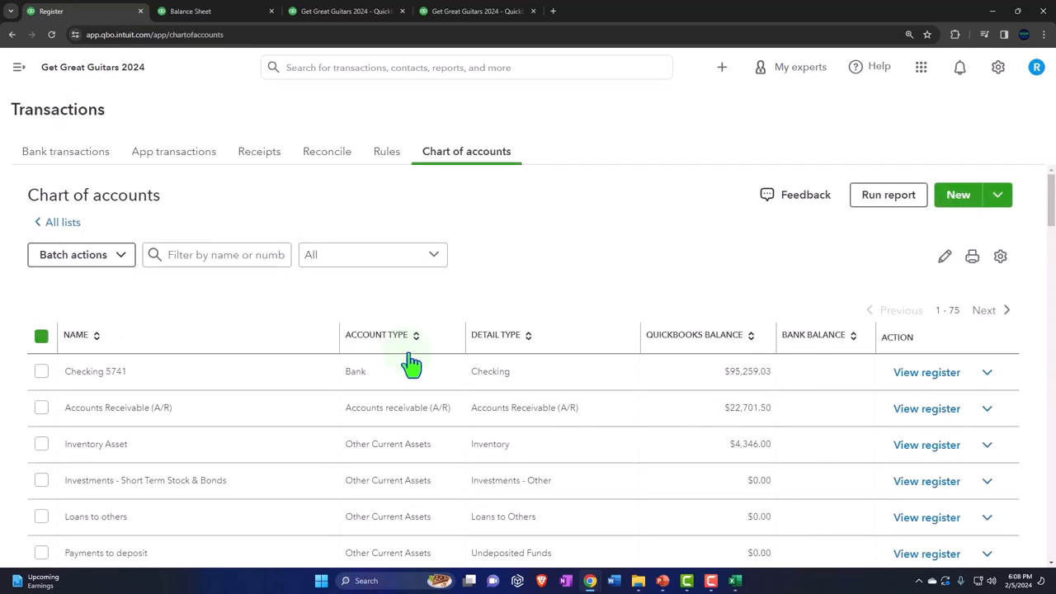
pyautogui.scroll(-3)
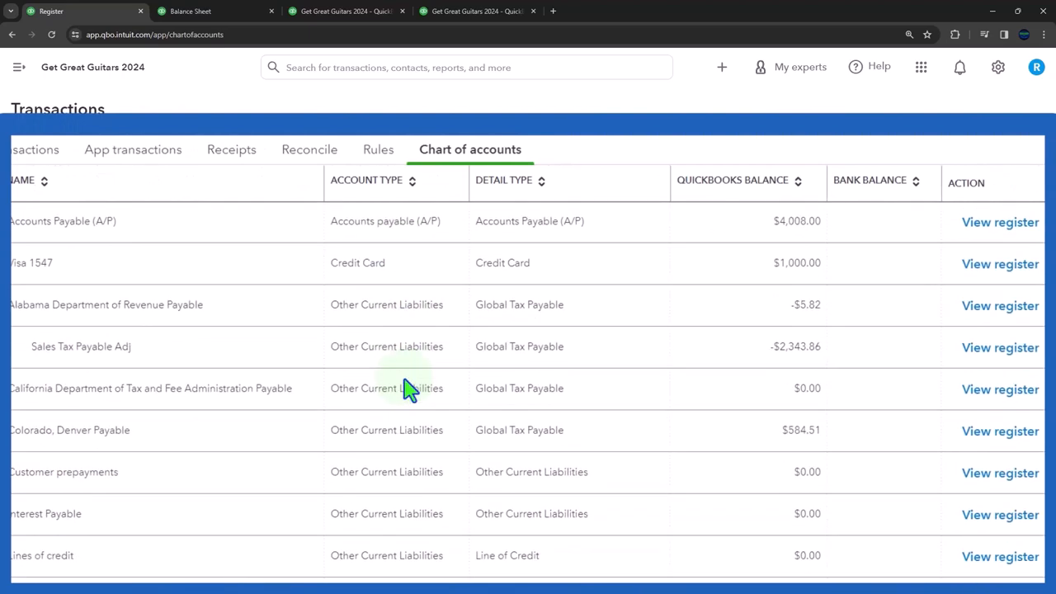
pyautogui.scroll(-3)
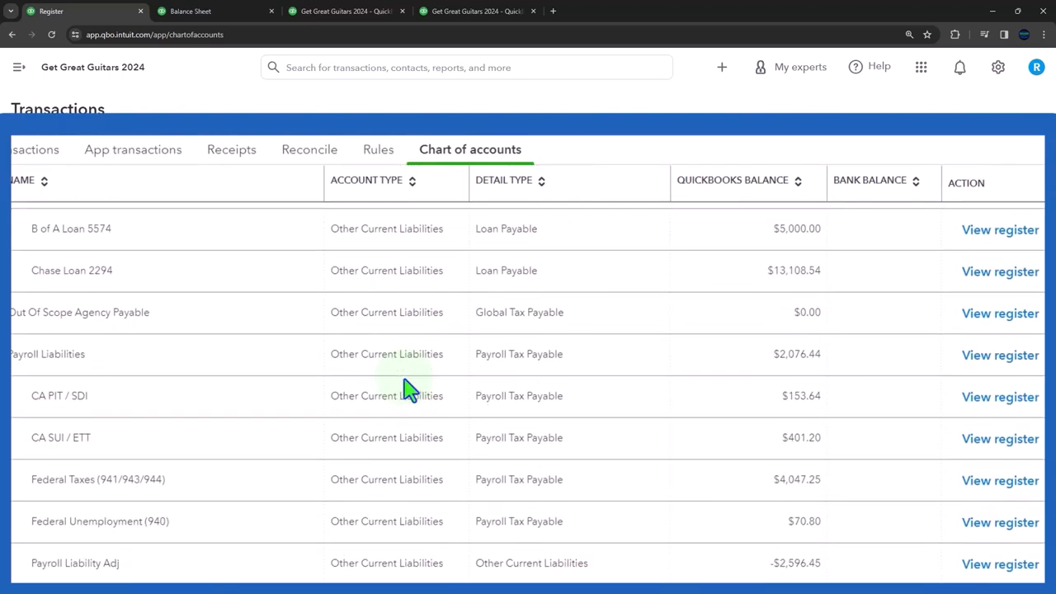
pyautogui.scroll(-3)
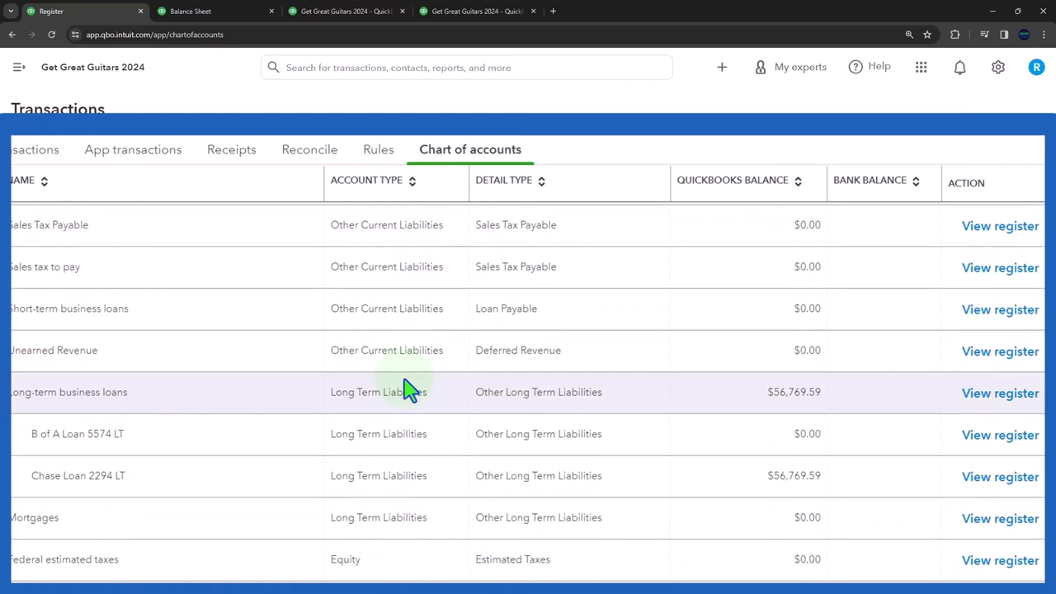
pyautogui.moveTo(683, 449)
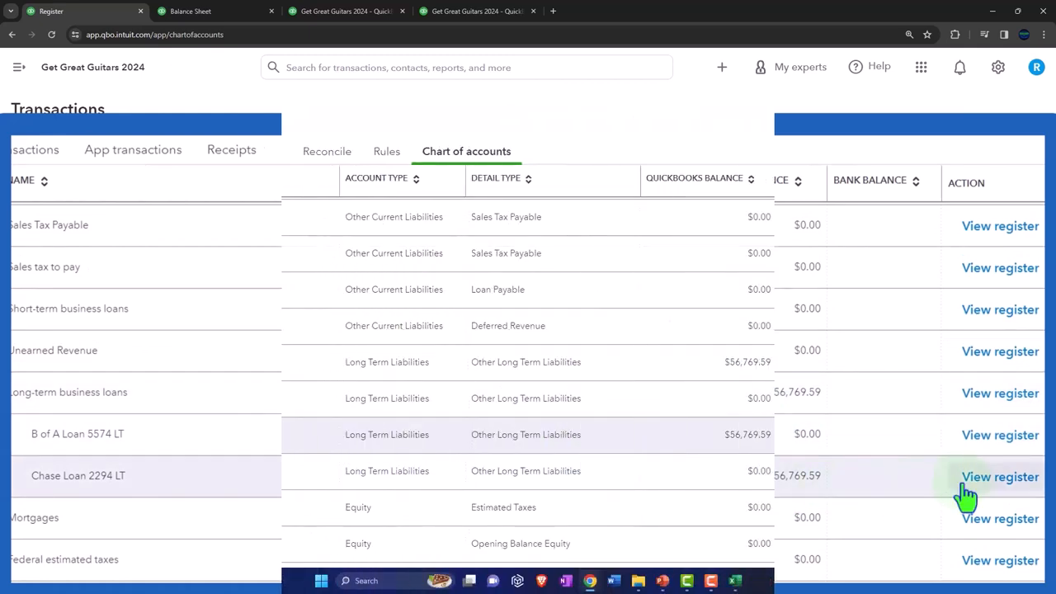
# - Start a new journal entry in the Chase Loan 2294 LT register dated 03/01 with memo 'Reversing entry'
pyautogui.click(1000, 475)
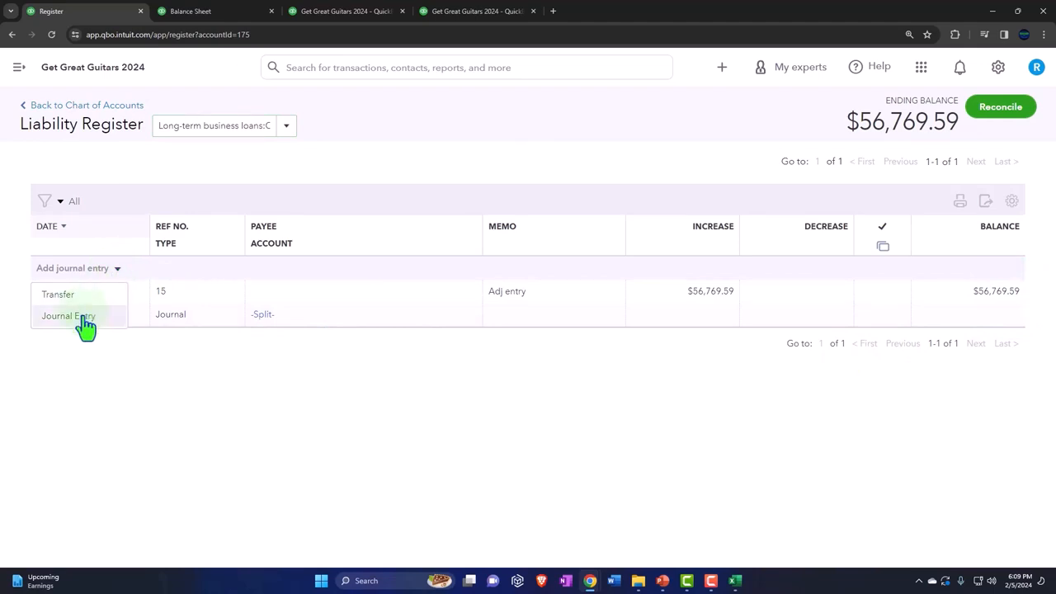
pyautogui.click(68, 315)
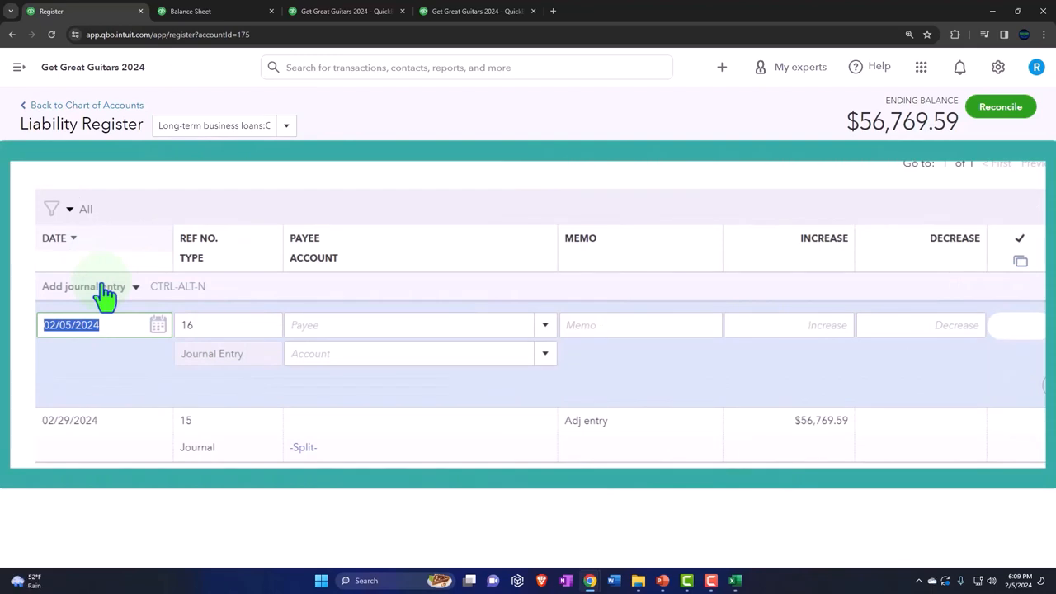
pyautogui.write('0301')
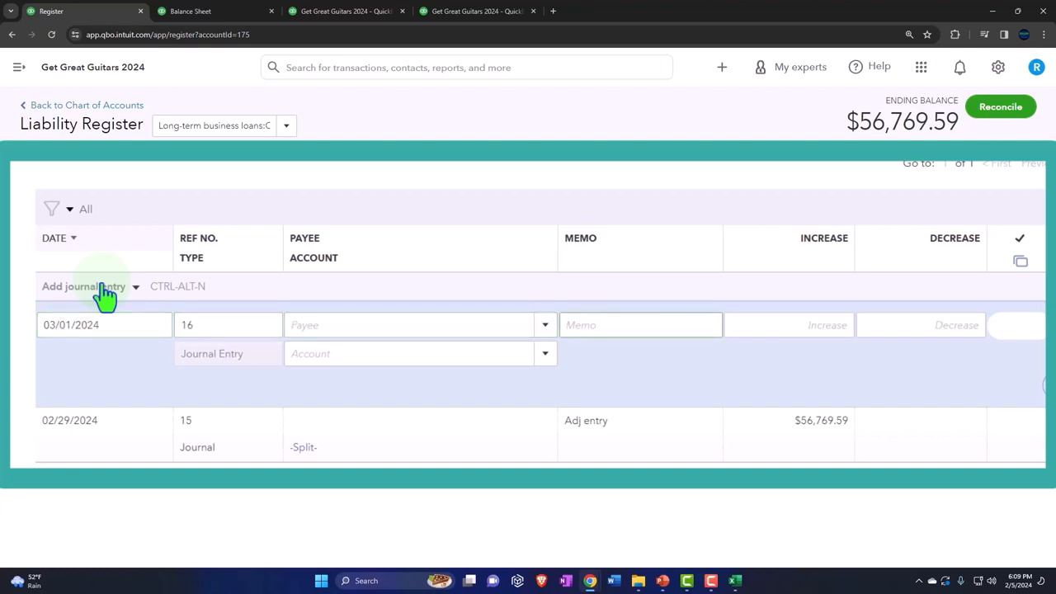
pyautogui.write('Revers')
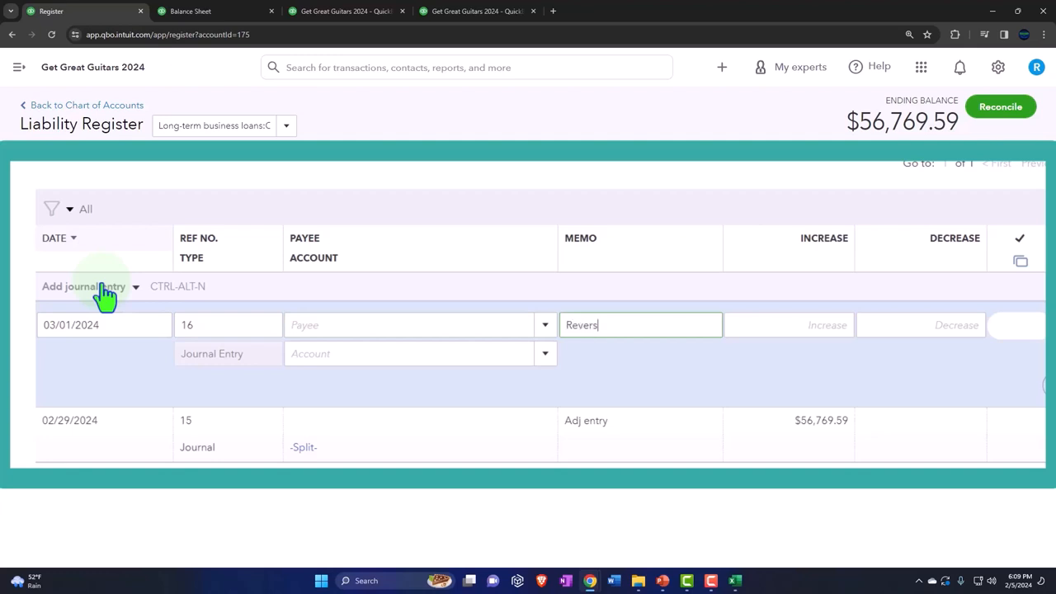
pyautogui.write('ing etr')
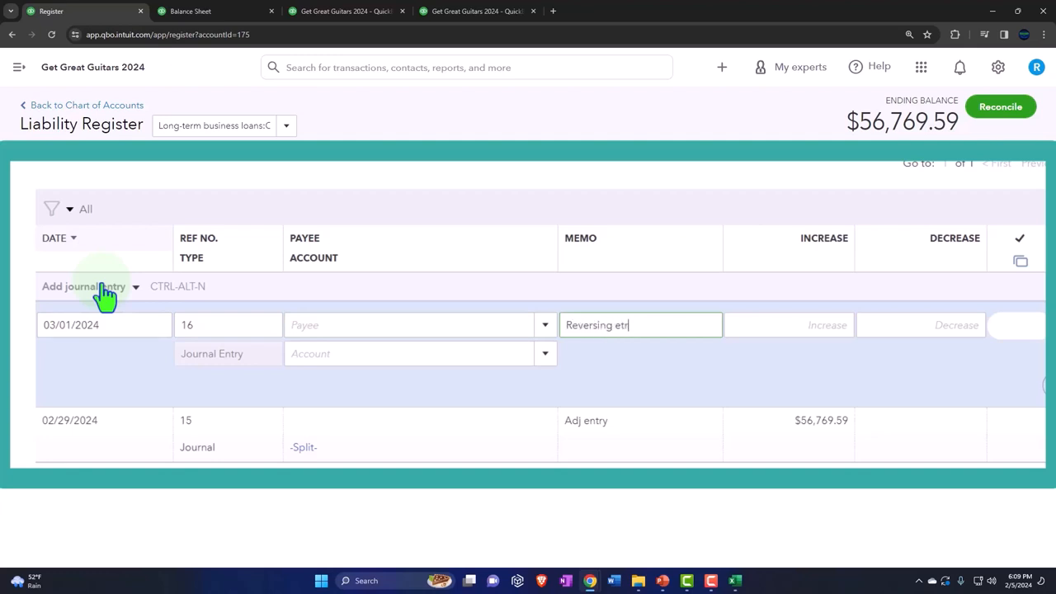
pyautogui.write('entry')
pyautogui.click(921, 325)
pyautogui.write('5')
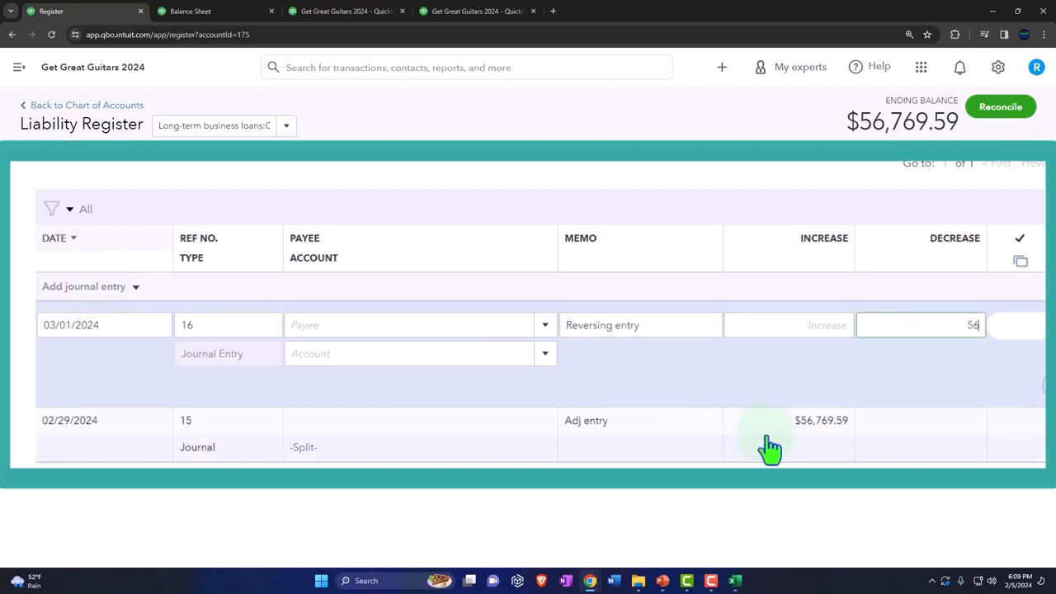
# - Enter a $56,769.59 decrease offset to the current Chase Loan 2294 account and save the entry
pyautogui.write('6,769.59')
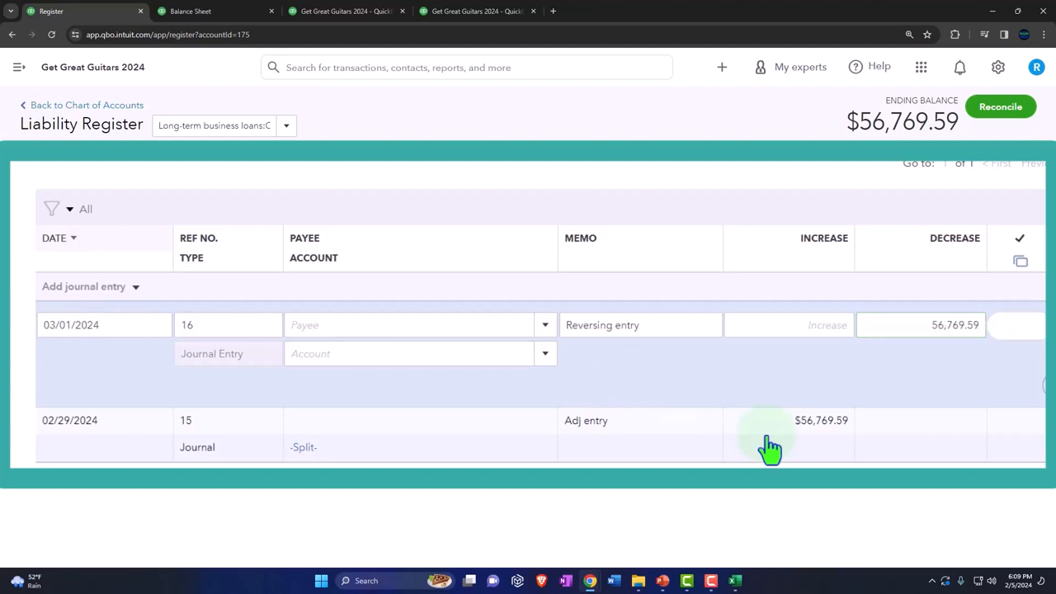
pyautogui.click(412, 353)
pyautogui.write('Loan')
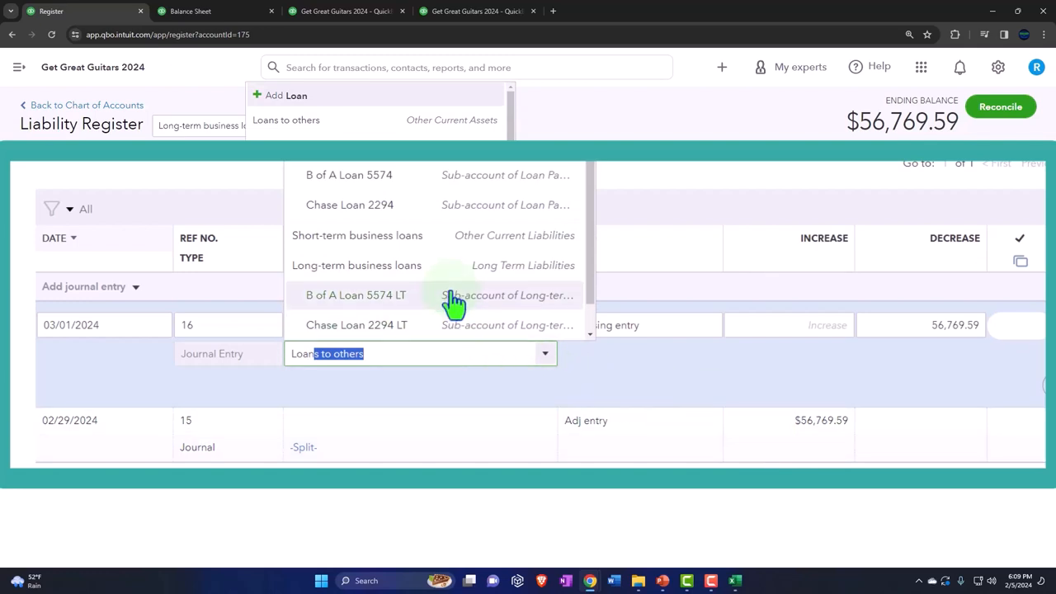
pyautogui.moveTo(363, 204)
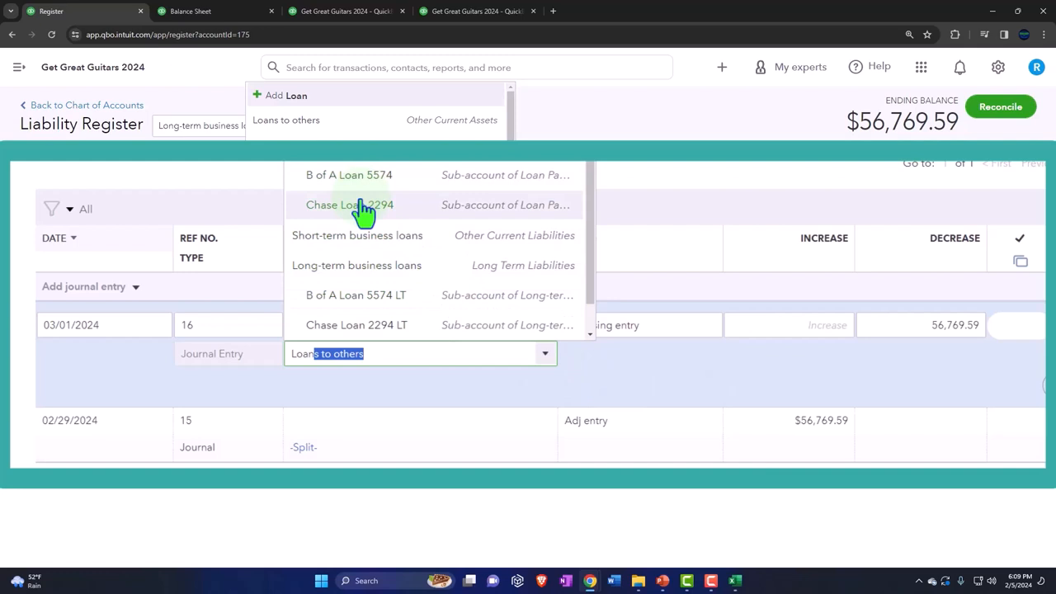
pyautogui.click(350, 205)
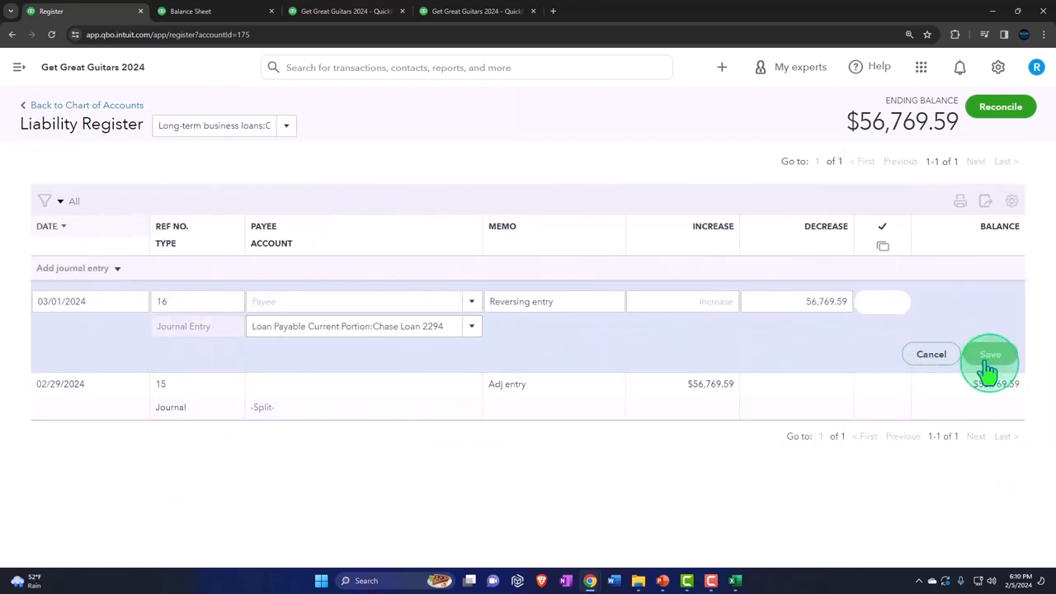
pyautogui.click(990, 353)
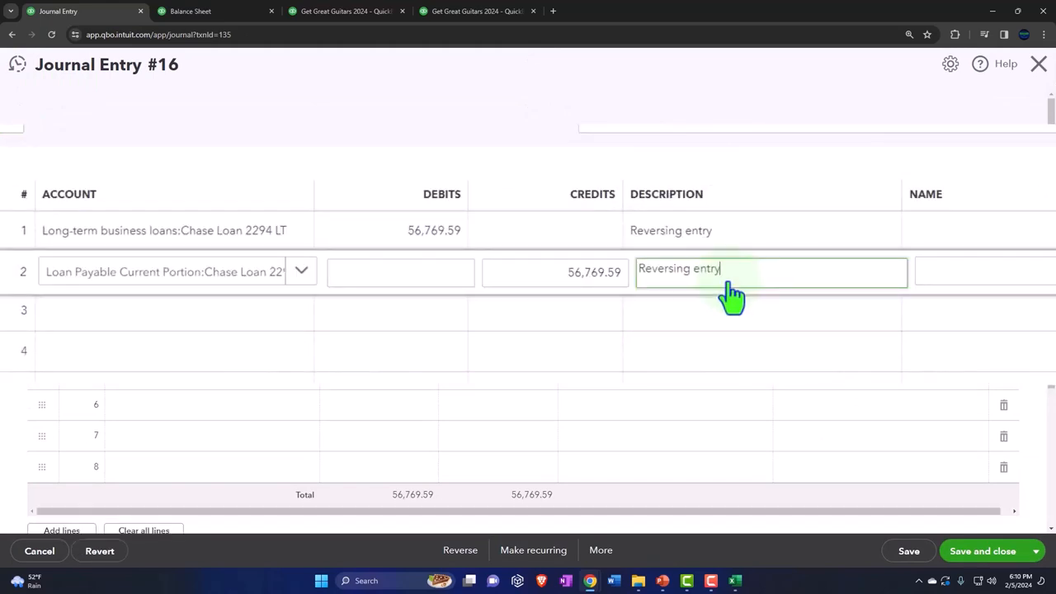
pyautogui.click(981, 270)
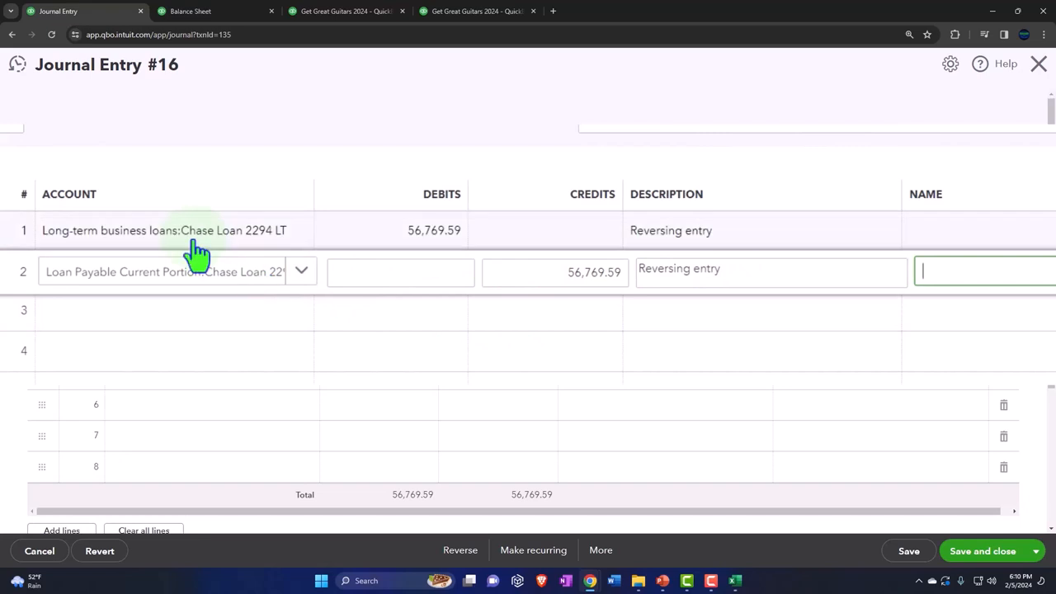
pyautogui.moveTo(396, 261)
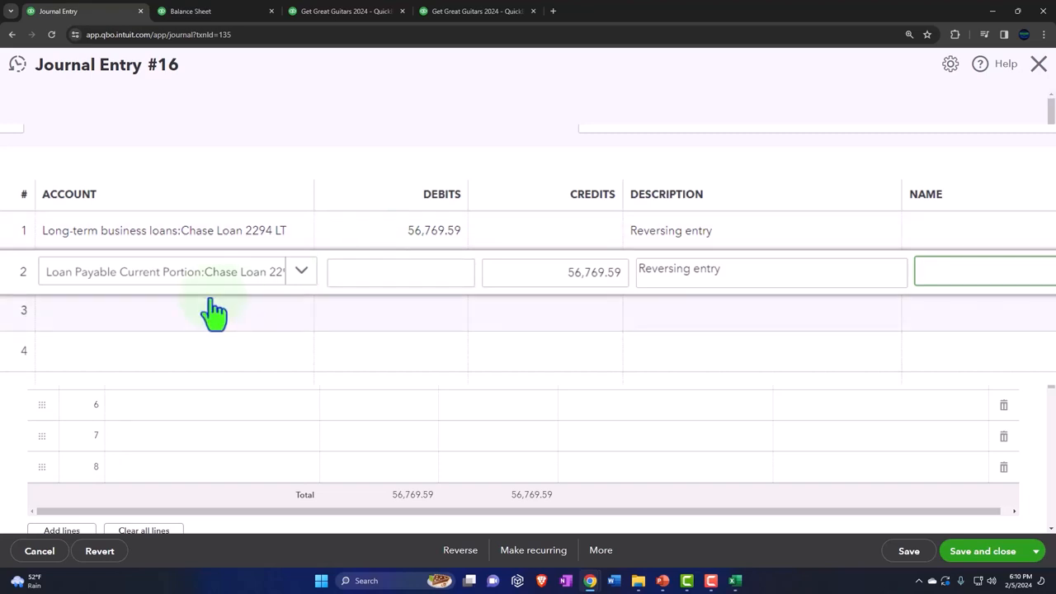
pyautogui.moveTo(502, 316)
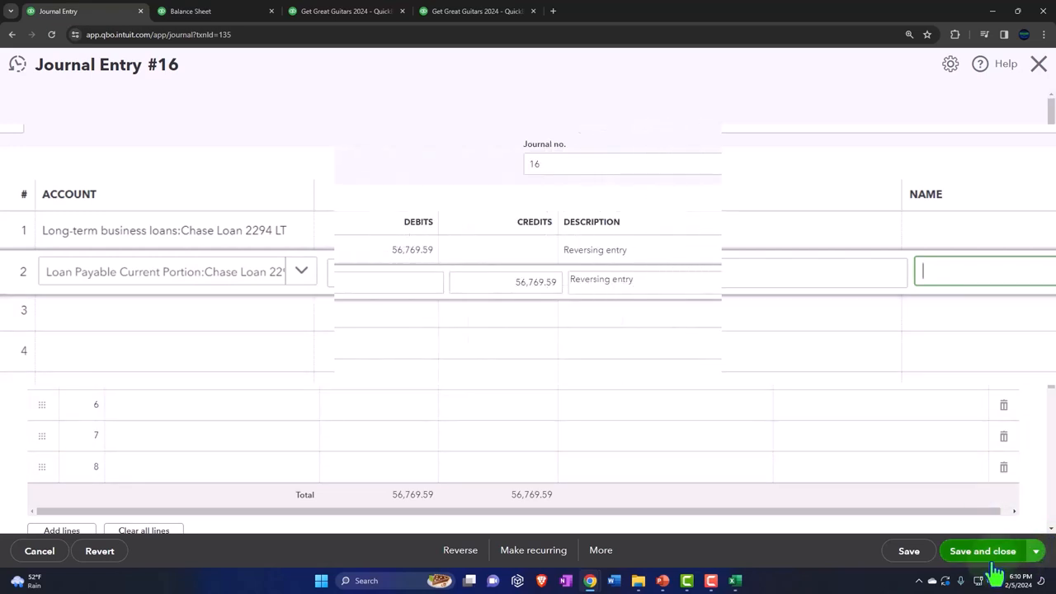
# - Save and close Journal Entry 16, then review the Chase loan lines on the March balance sheet
pyautogui.click(984, 551)
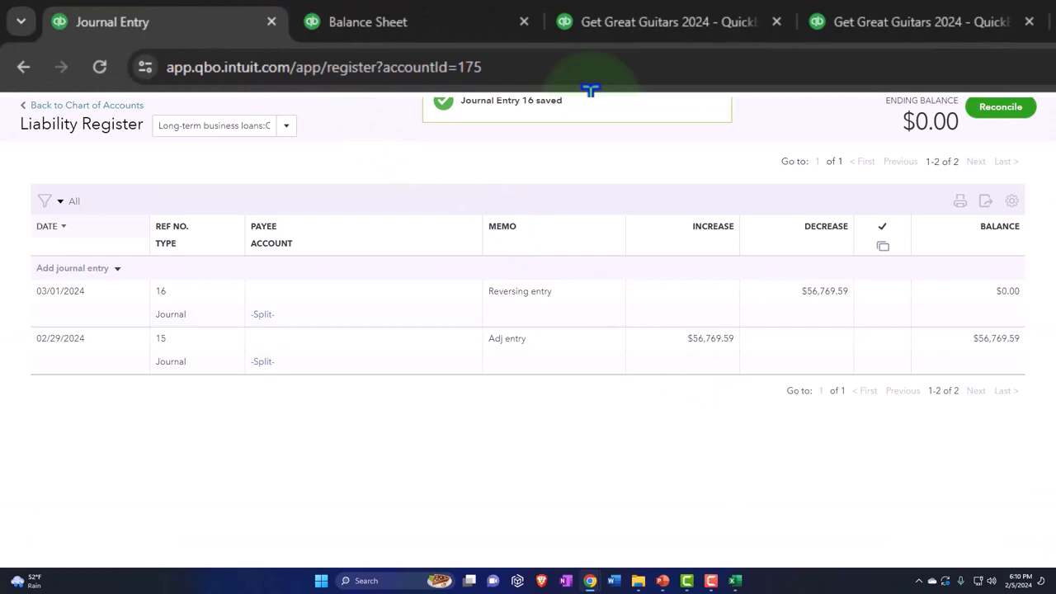
pyautogui.click(366, 22)
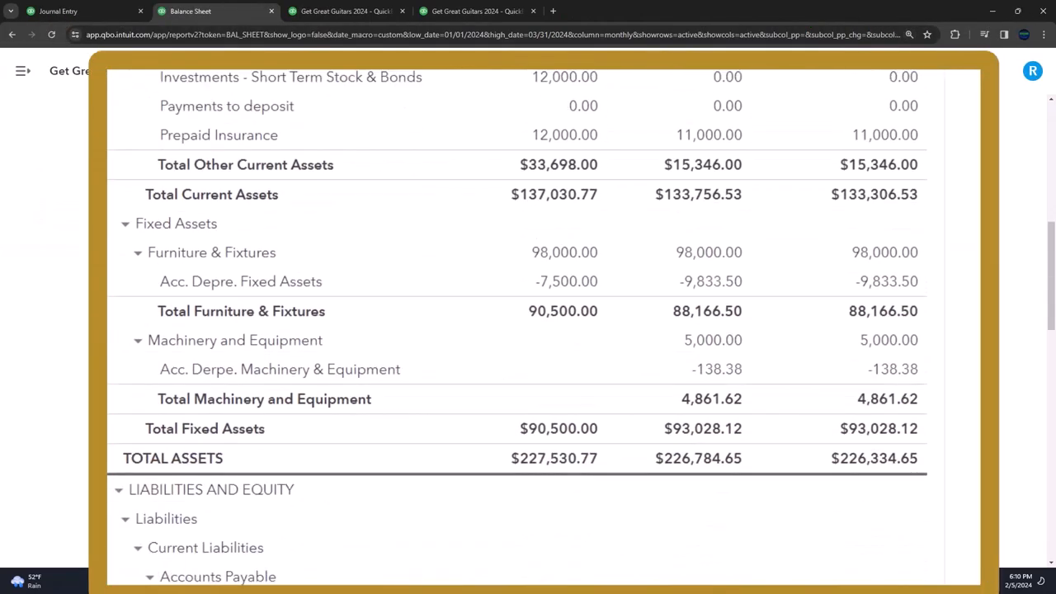
pyautogui.scroll(-3)
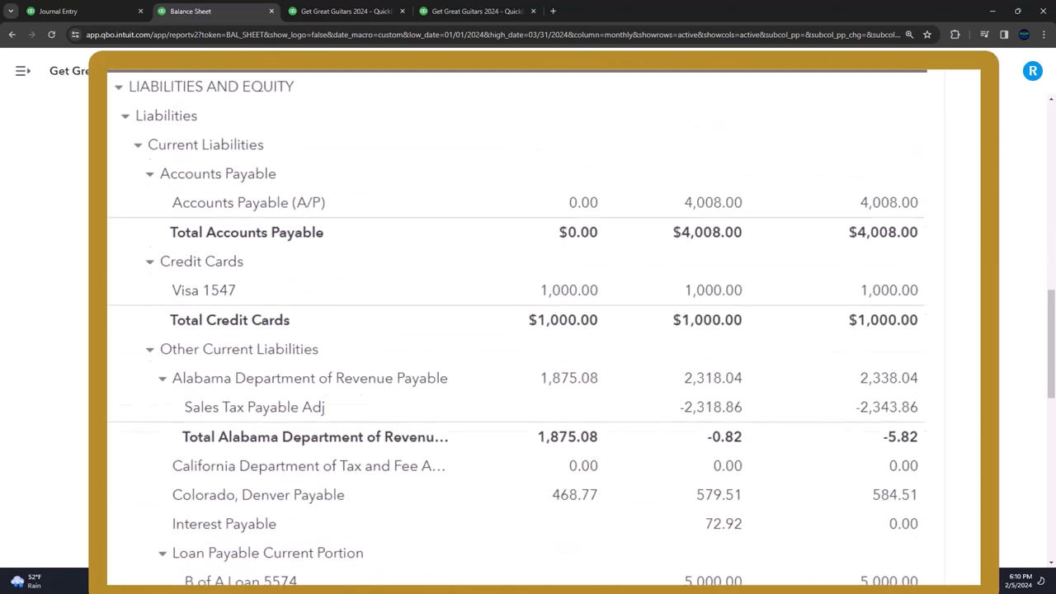
pyautogui.scroll(-3)
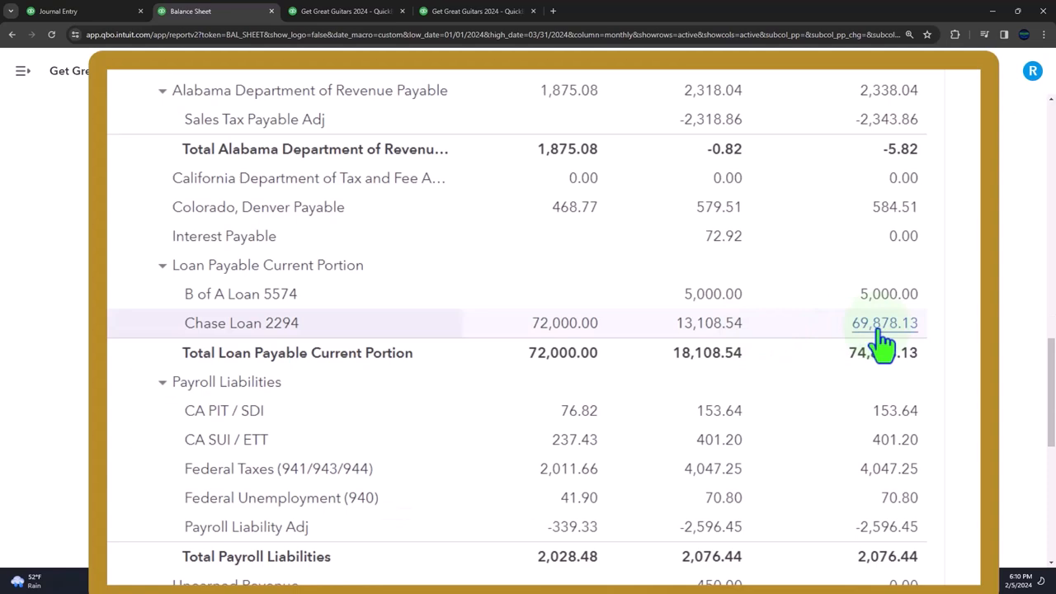
pyautogui.moveTo(710, 321)
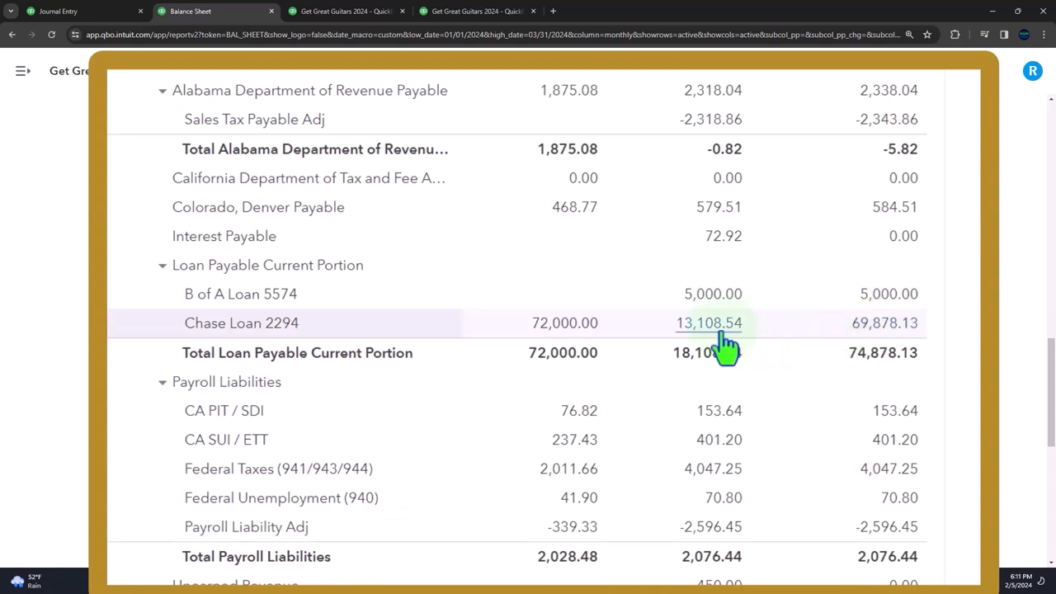
pyautogui.moveTo(885, 322)
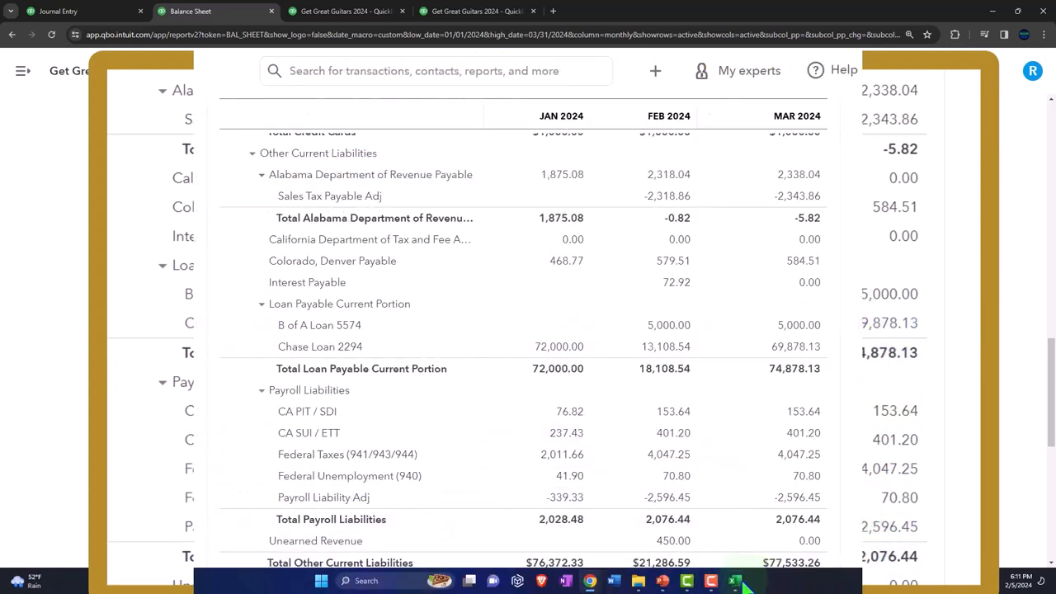
pyautogui.click(733, 580)
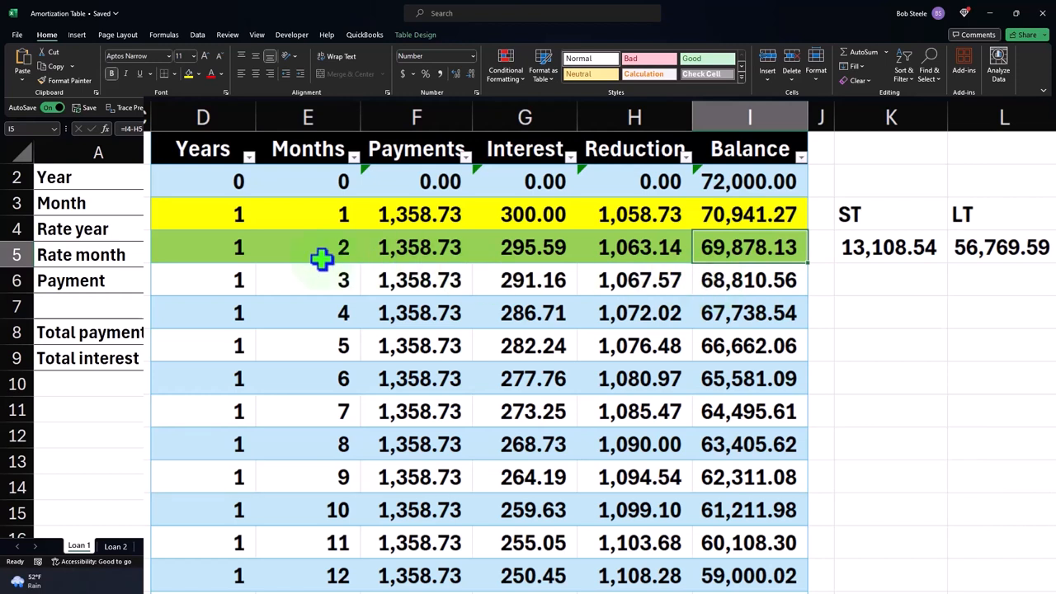
pyautogui.moveTo(350, 274)
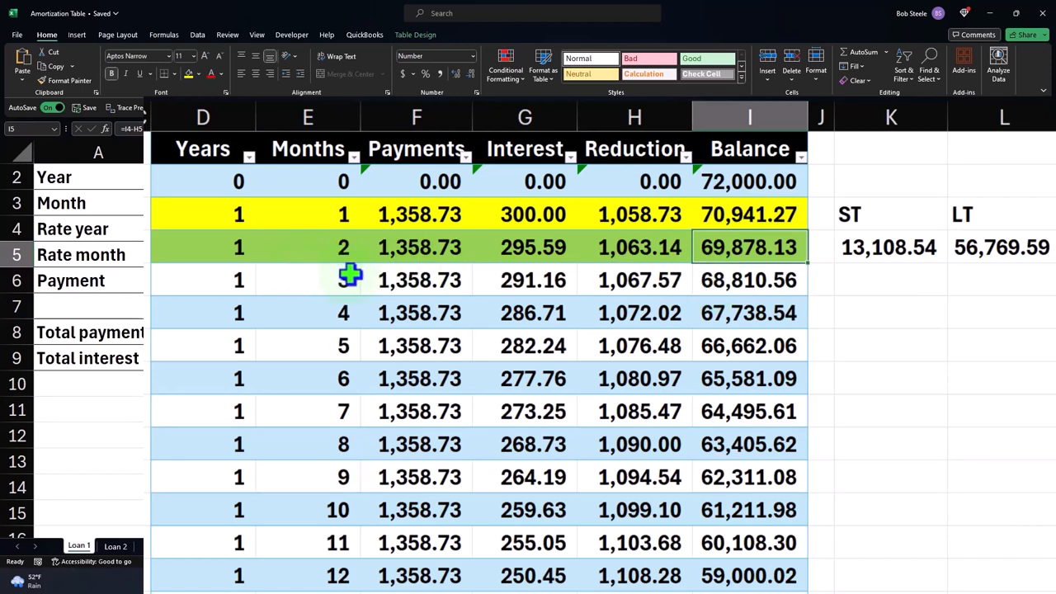
pyautogui.click(416, 281)
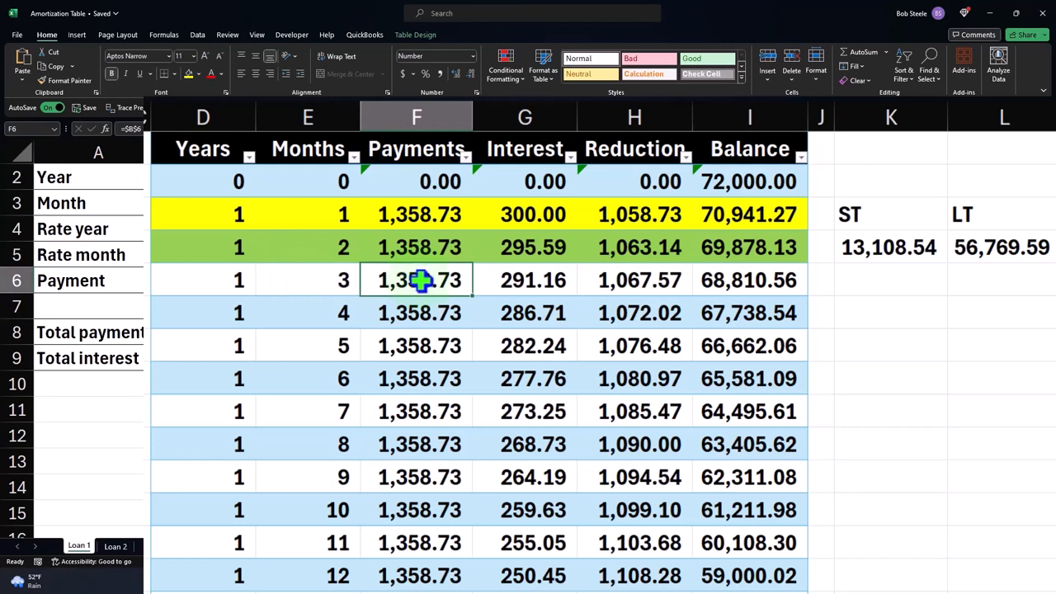
pyautogui.click(525, 281)
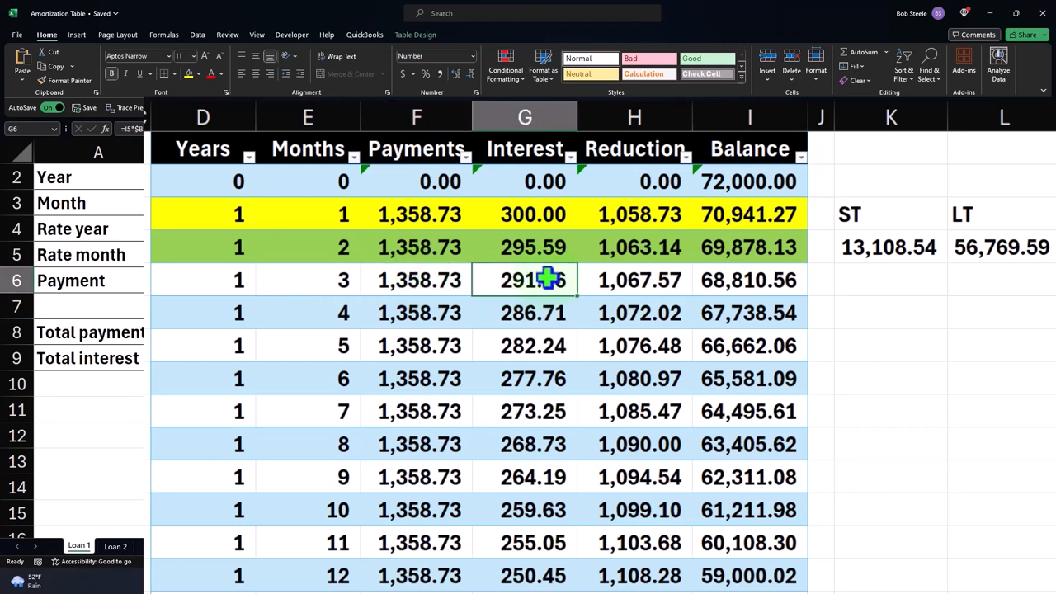
pyautogui.click(641, 281)
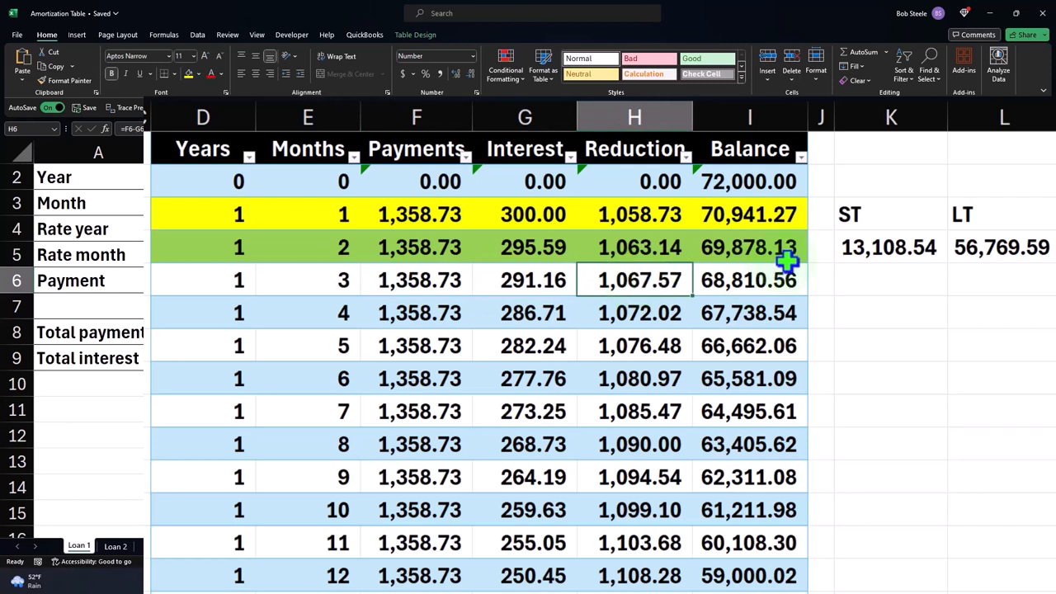
pyautogui.moveTo(763, 313)
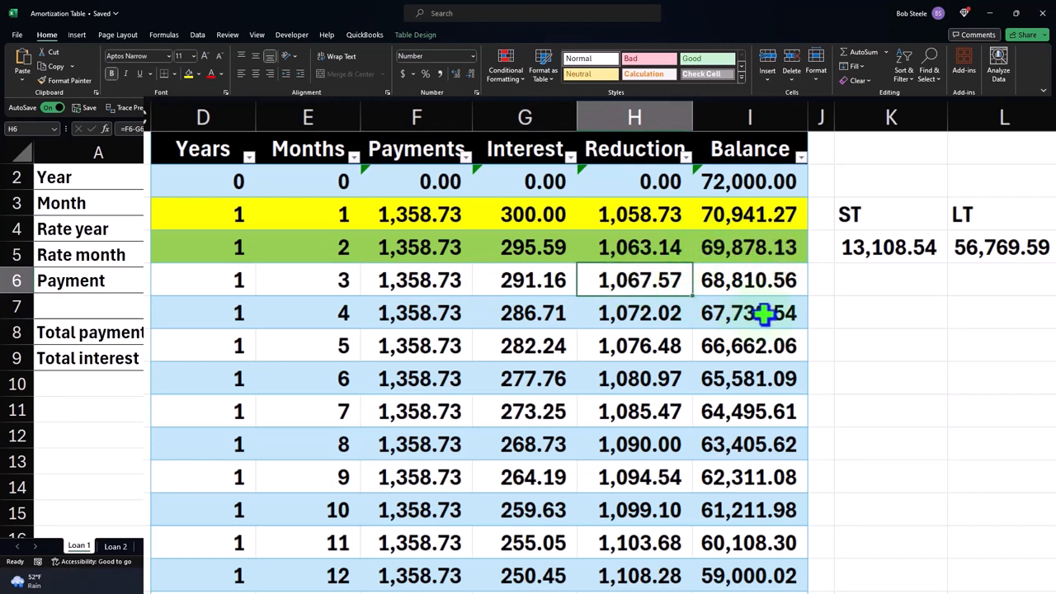
pyautogui.moveTo(817, 284)
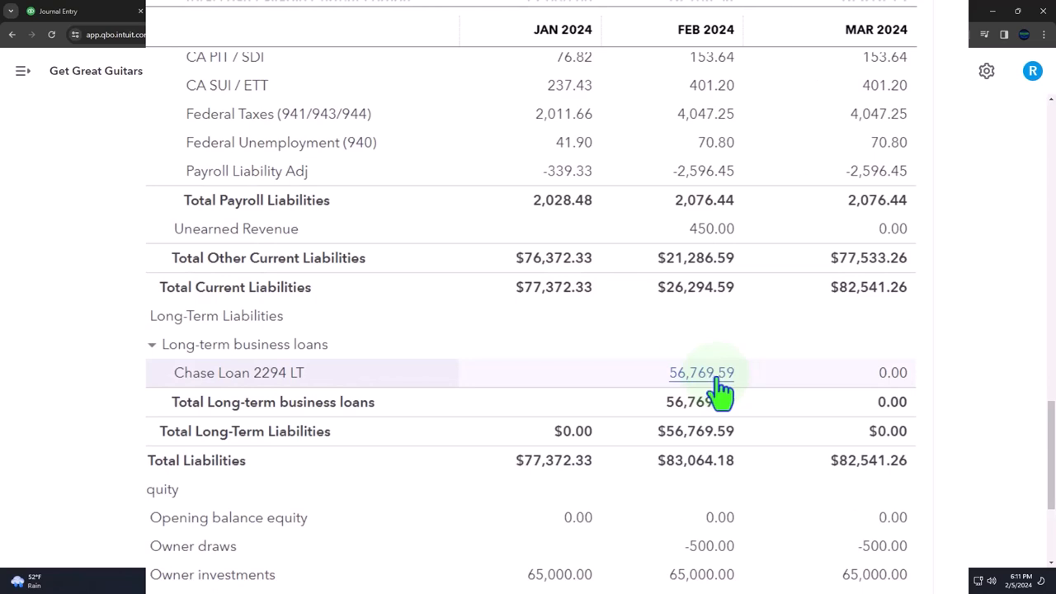
pyautogui.moveTo(893, 372)
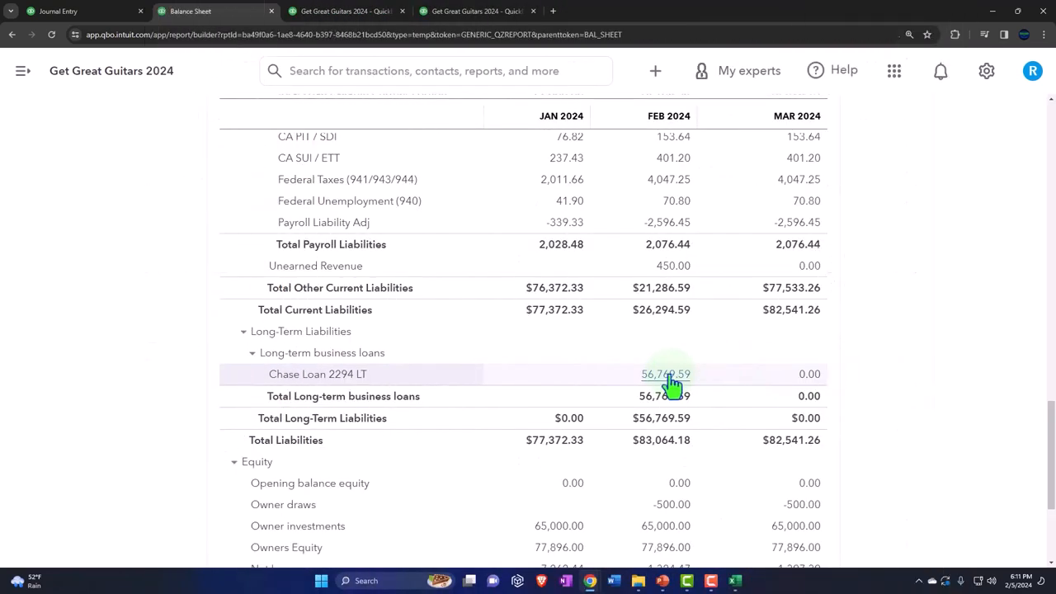
# - Drill into the February $56,769.59 long-term loan balance and extend the report's end date to 03/01/2024
pyautogui.click(667, 373)
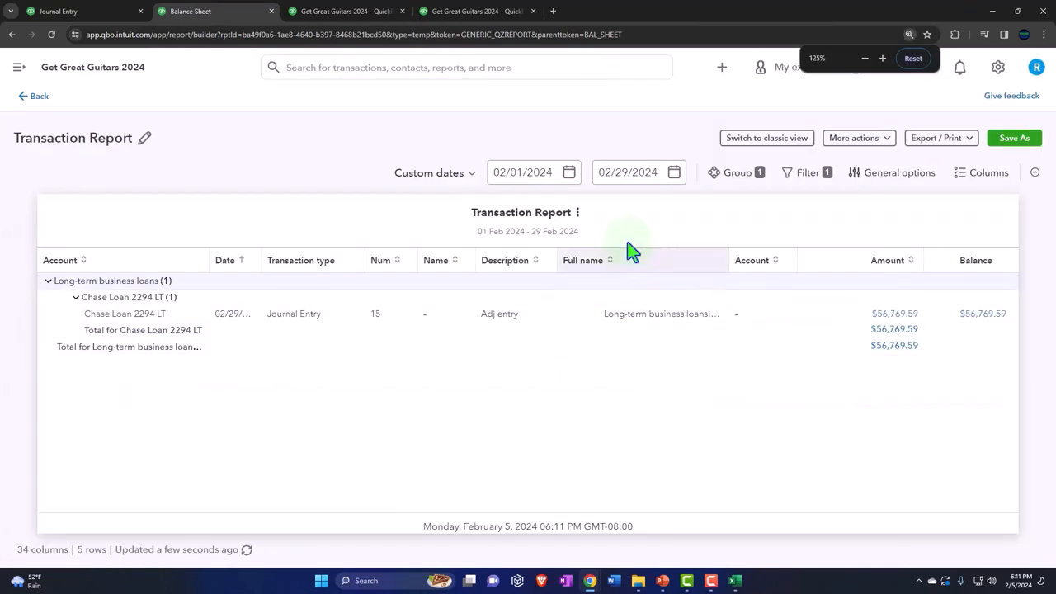
pyautogui.write('03/01/2024')
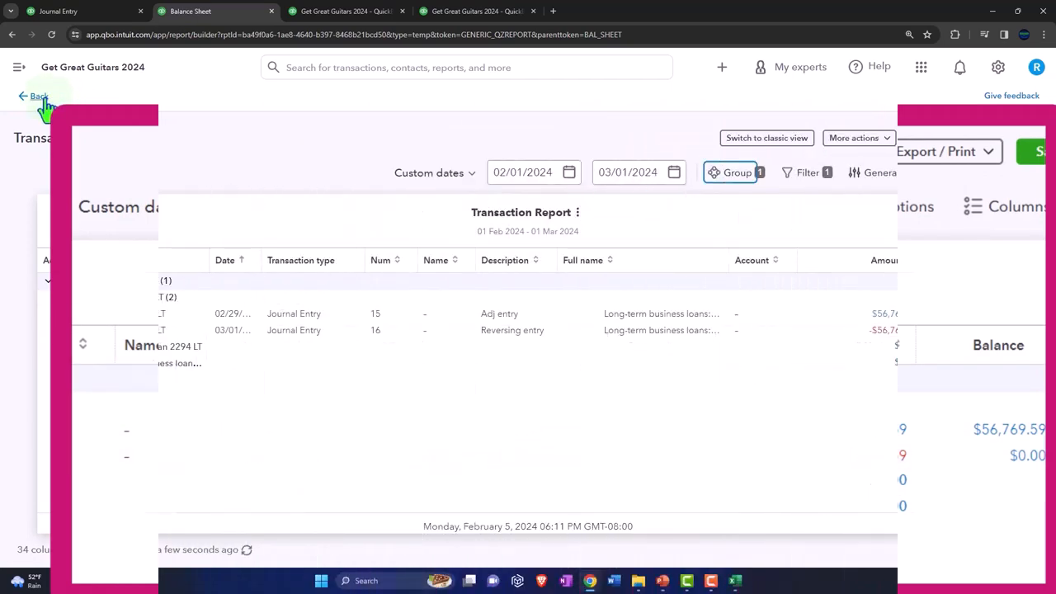
pyautogui.click(33, 96)
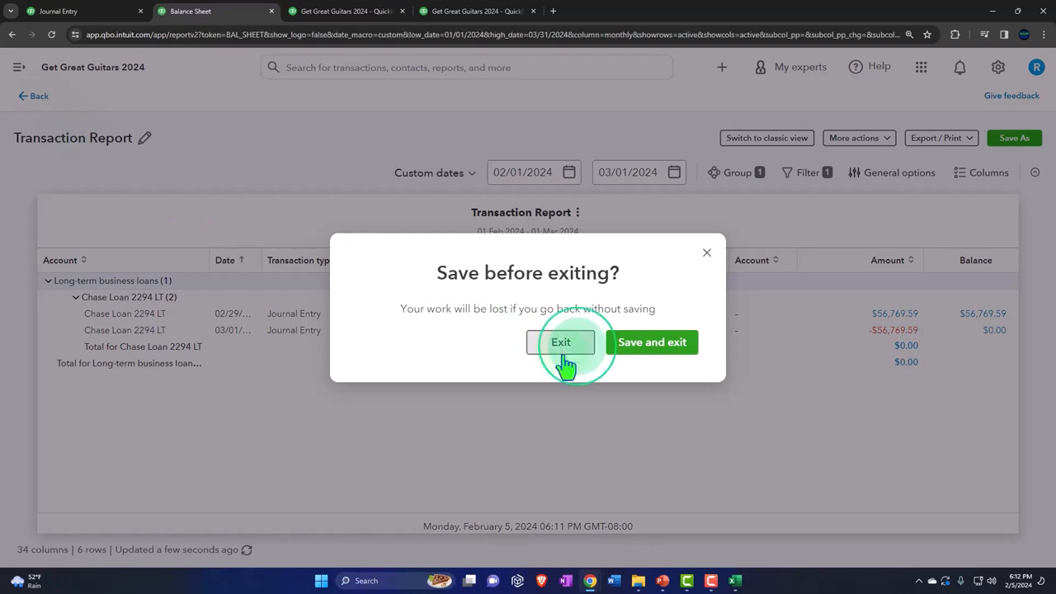
# - Exit the transaction report without saving, review the balance sheet, and switch to the profit and loss report
pyautogui.click(561, 342)
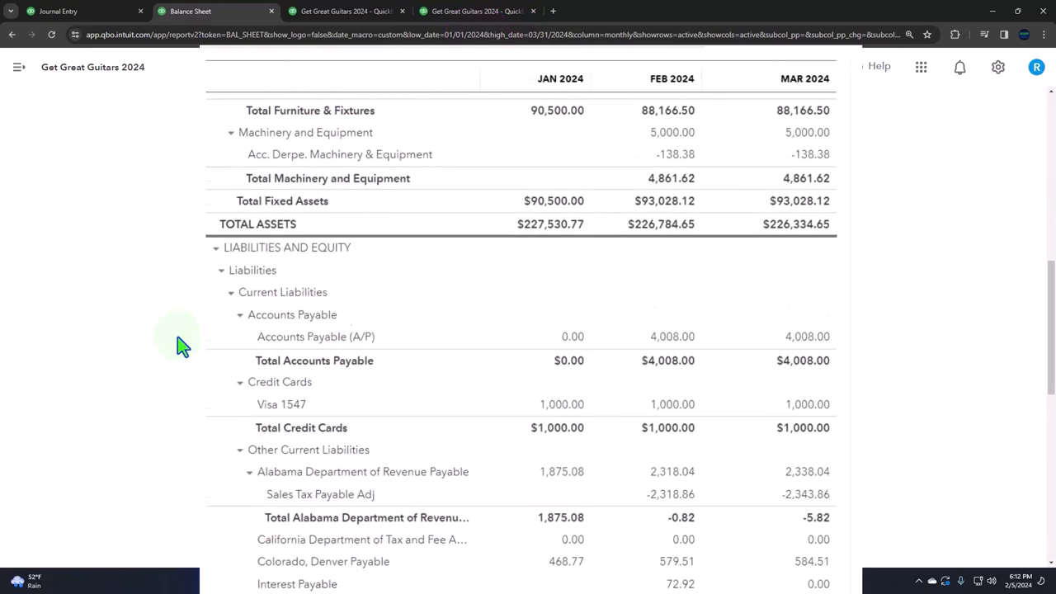
pyautogui.scroll(-3)
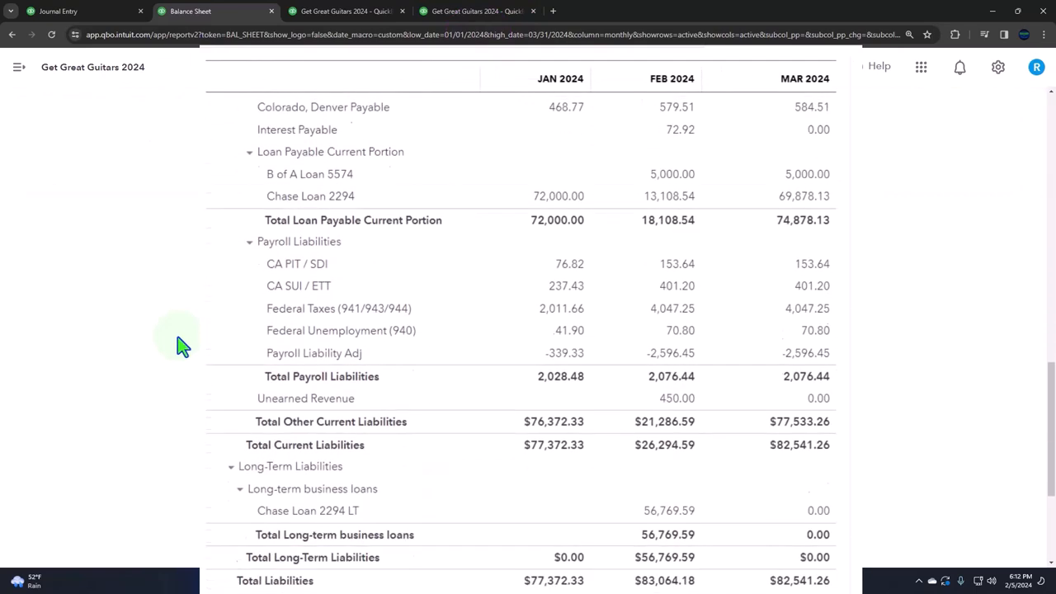
pyautogui.click(339, 10)
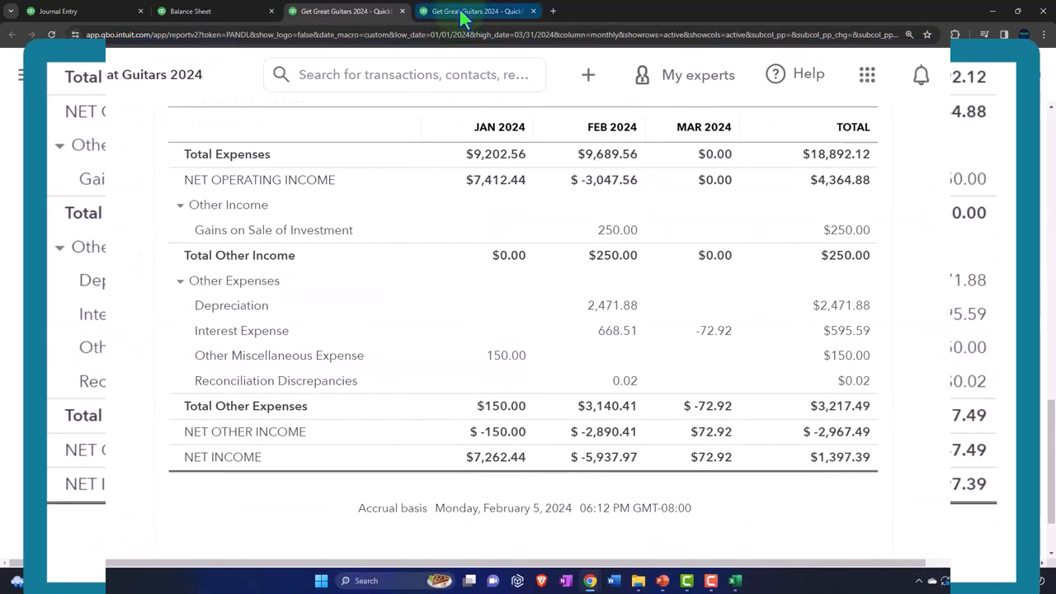
# - Review the January–March 2024 trial balance down to the TOTAL row, $310,378.44 in March
pyautogui.click(477, 10)
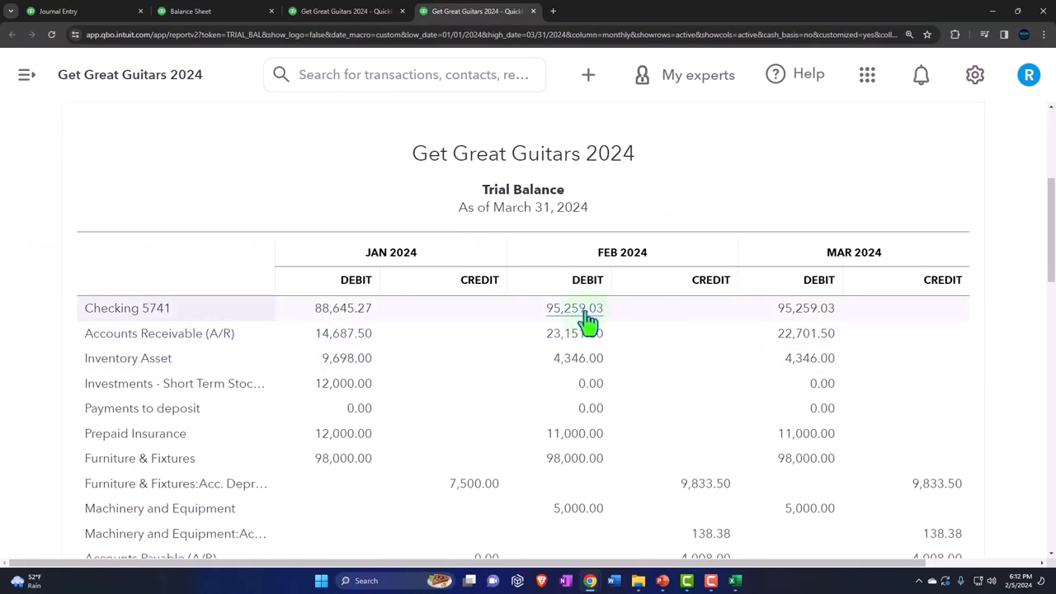
pyautogui.scroll(-3)
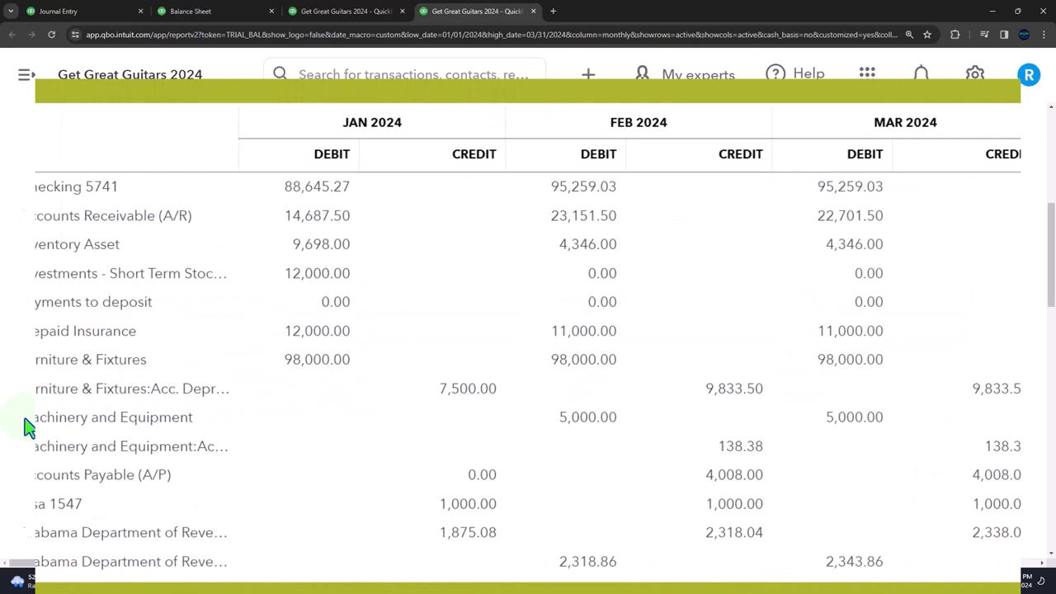
pyautogui.scroll(-3)
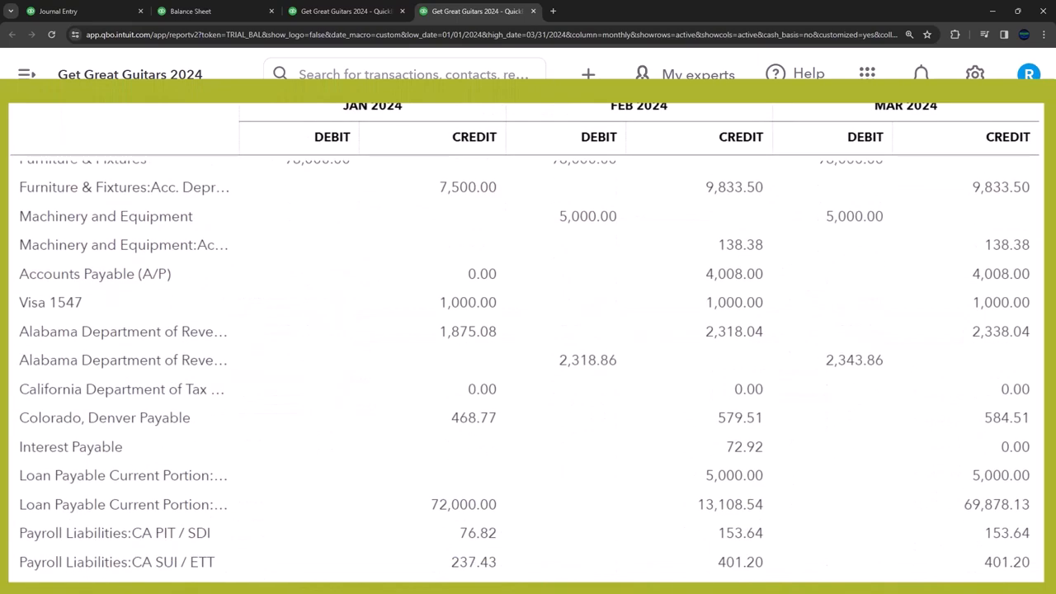
pyautogui.scroll(-3)
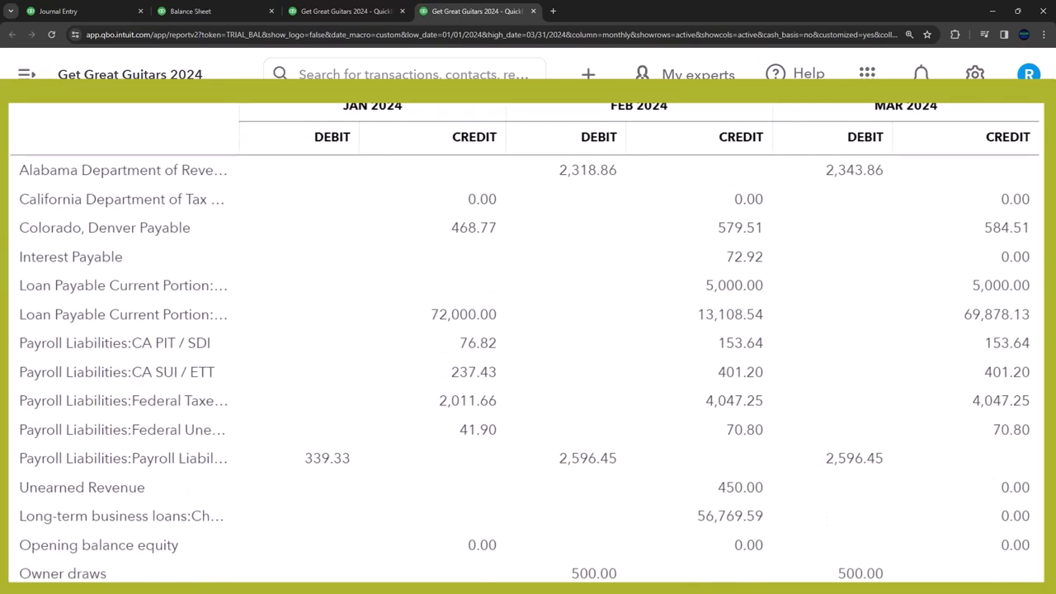
pyautogui.scroll(-3)
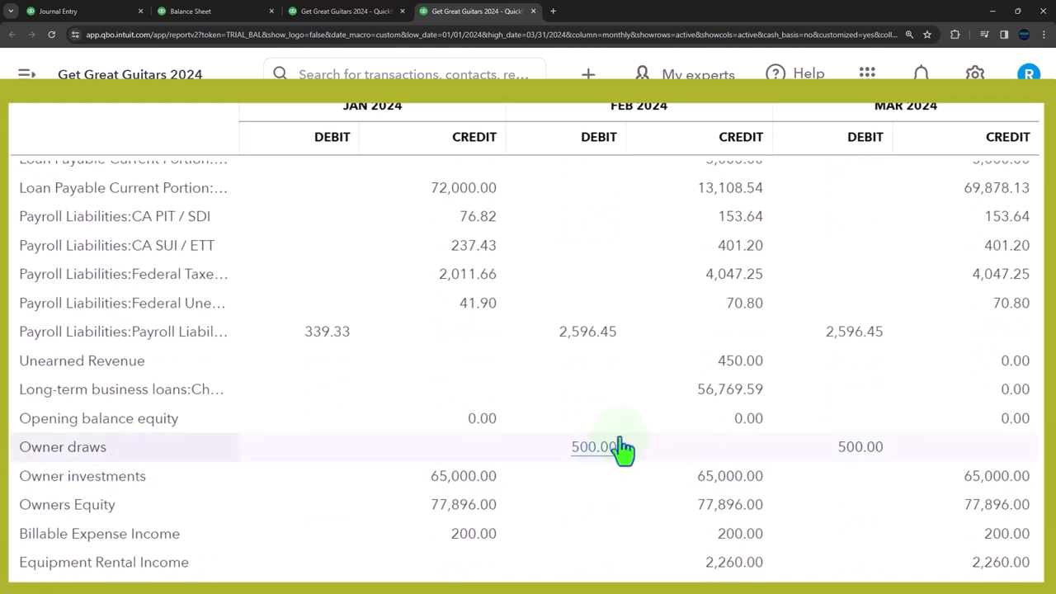
pyautogui.scroll(-3)
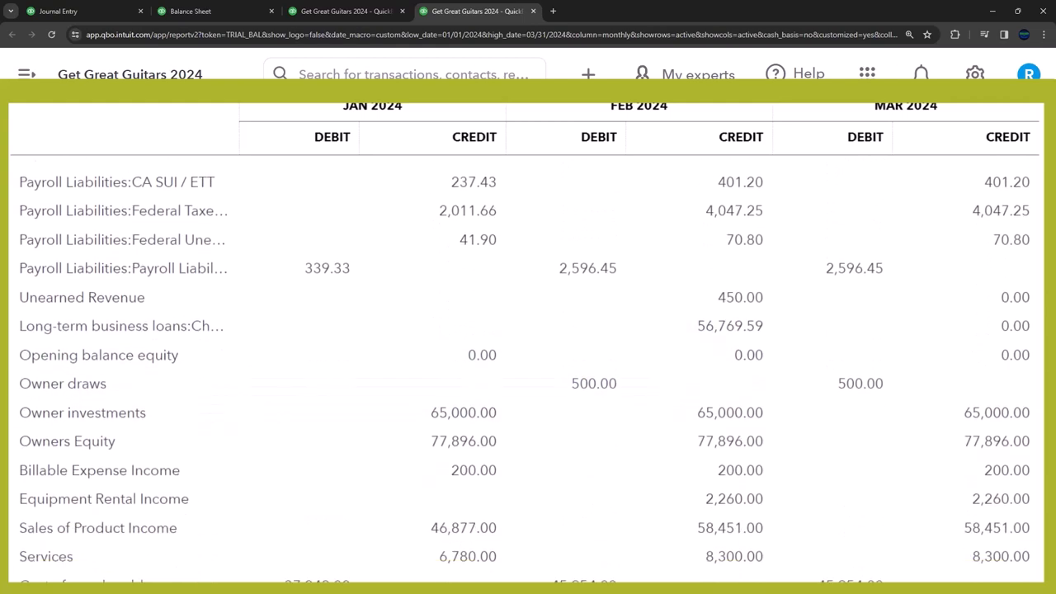
pyautogui.scroll(3)
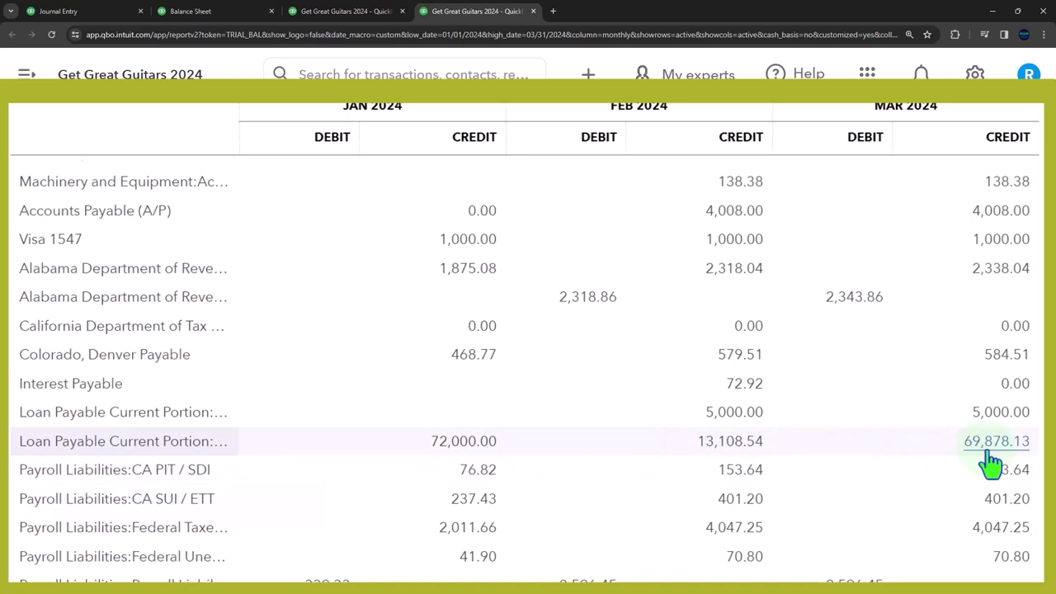
pyautogui.scroll(-3)
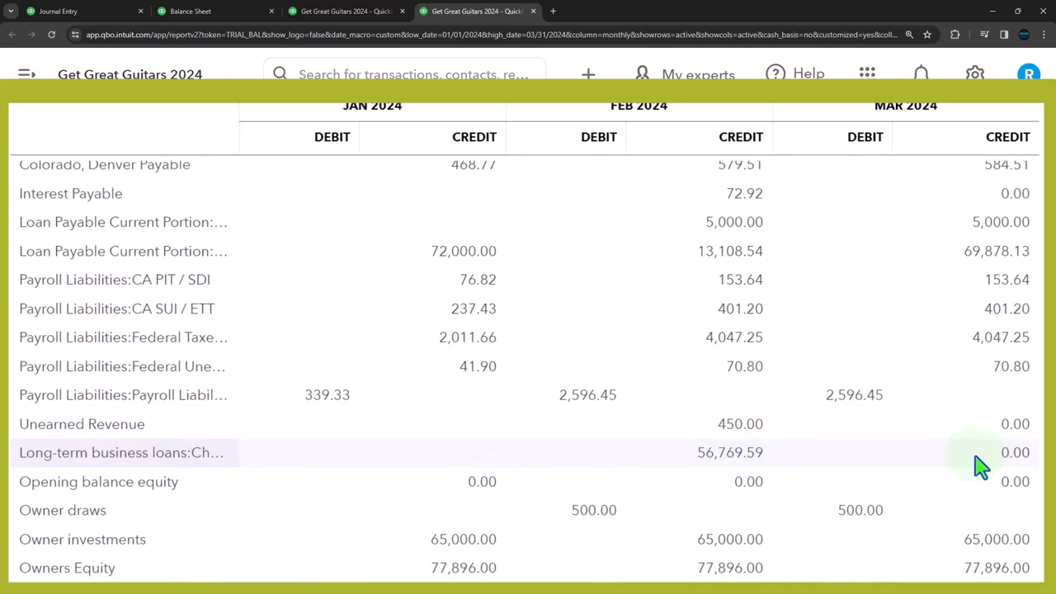
pyautogui.scroll(-3)
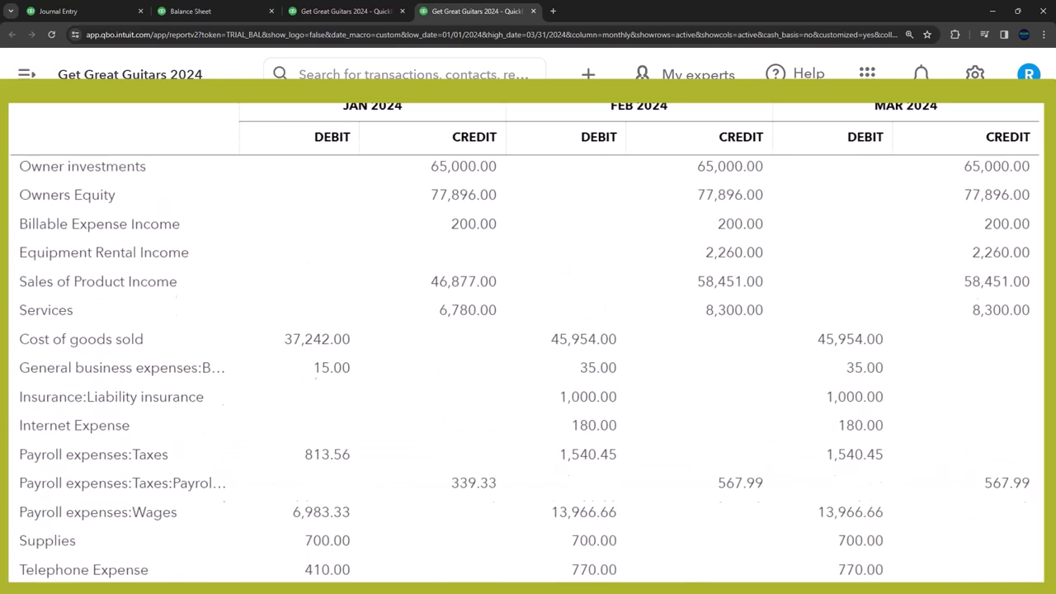
pyautogui.scroll(-3)
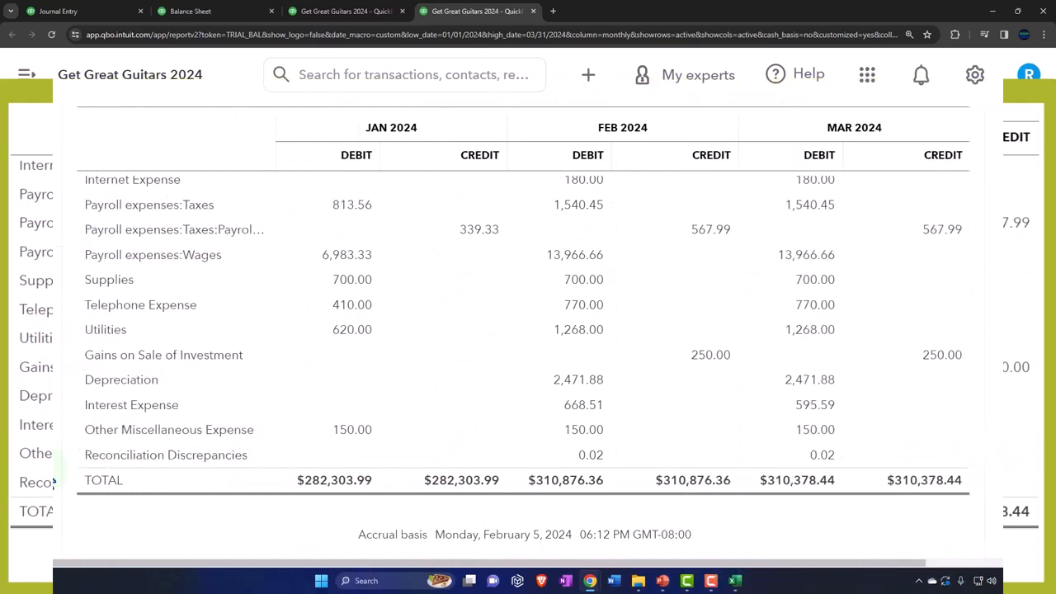